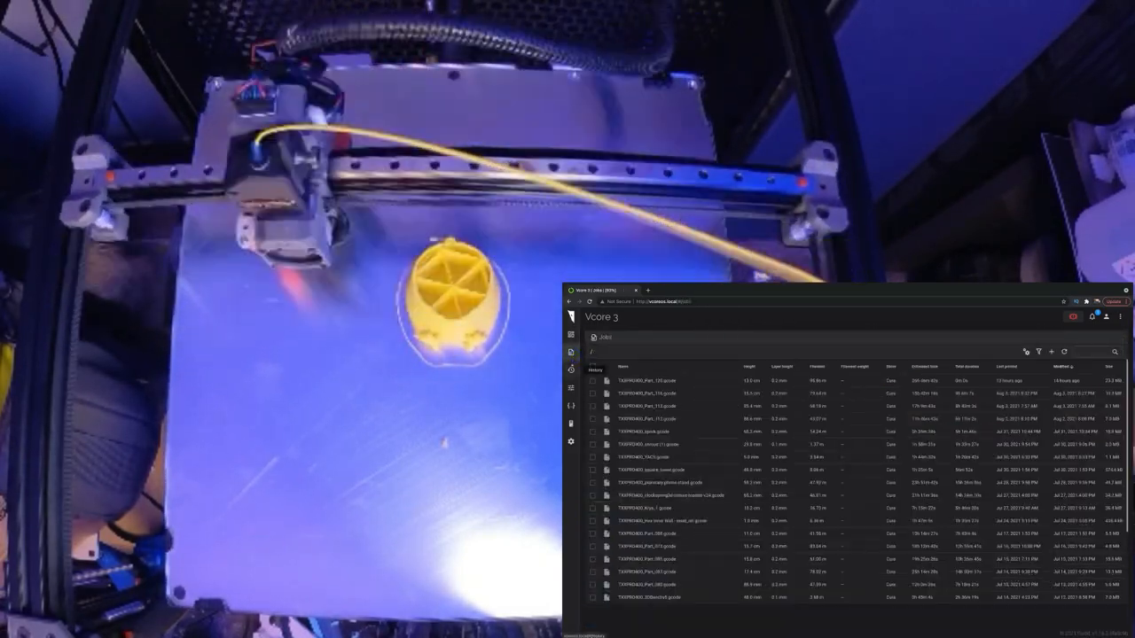
Browse through printer.cfg from the Machine configuration files and return to the file list
click(569, 368)
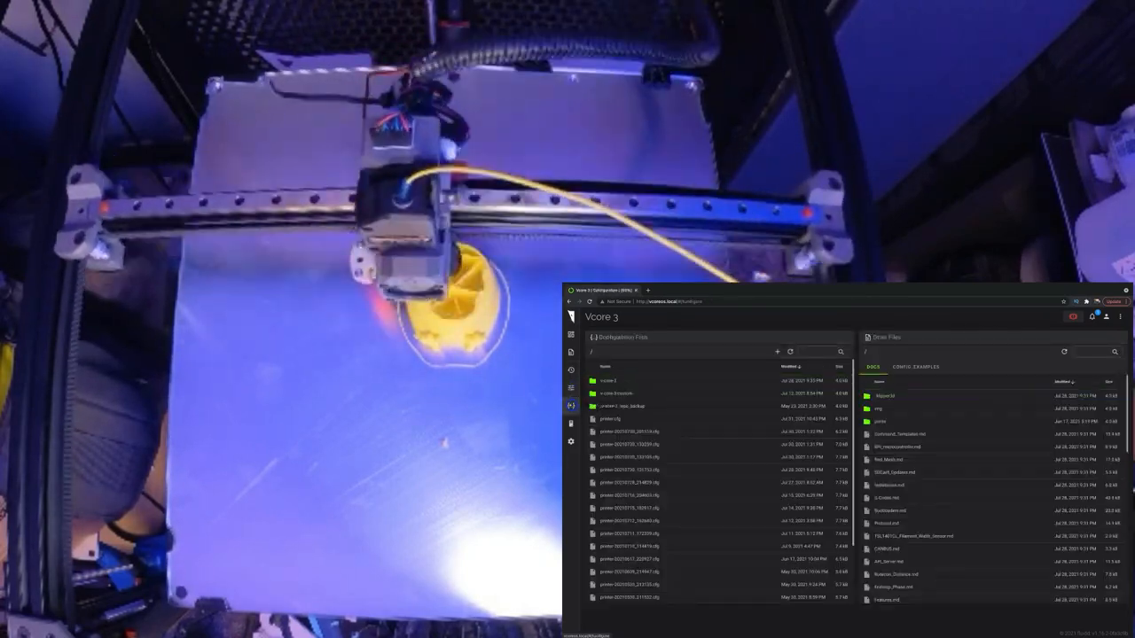
right_click(610, 419)
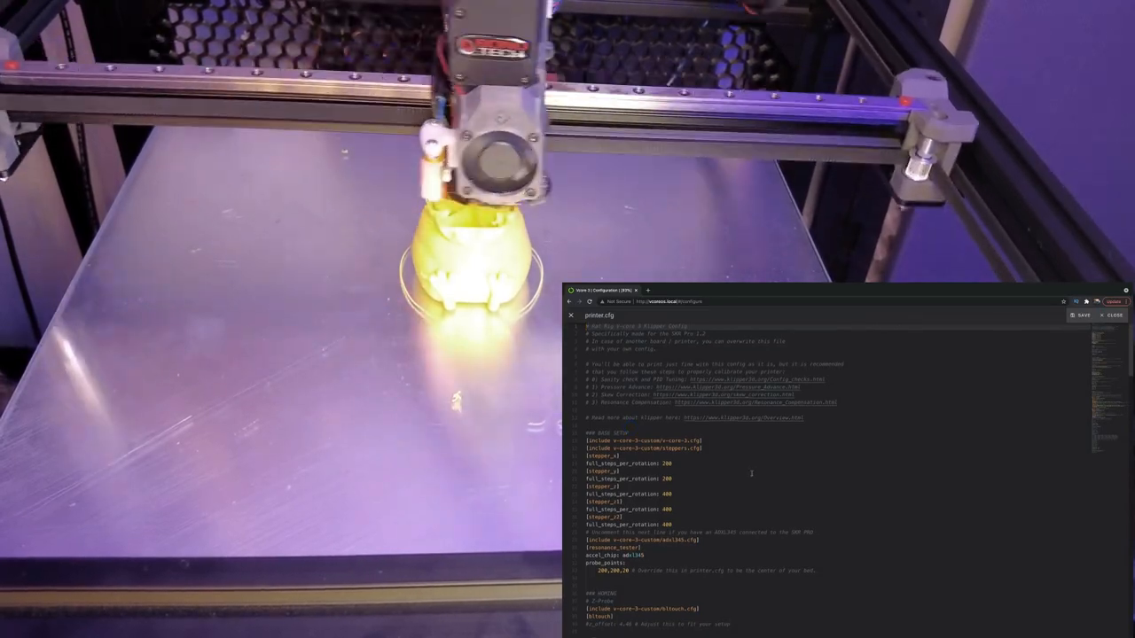
scroll(down, 3)
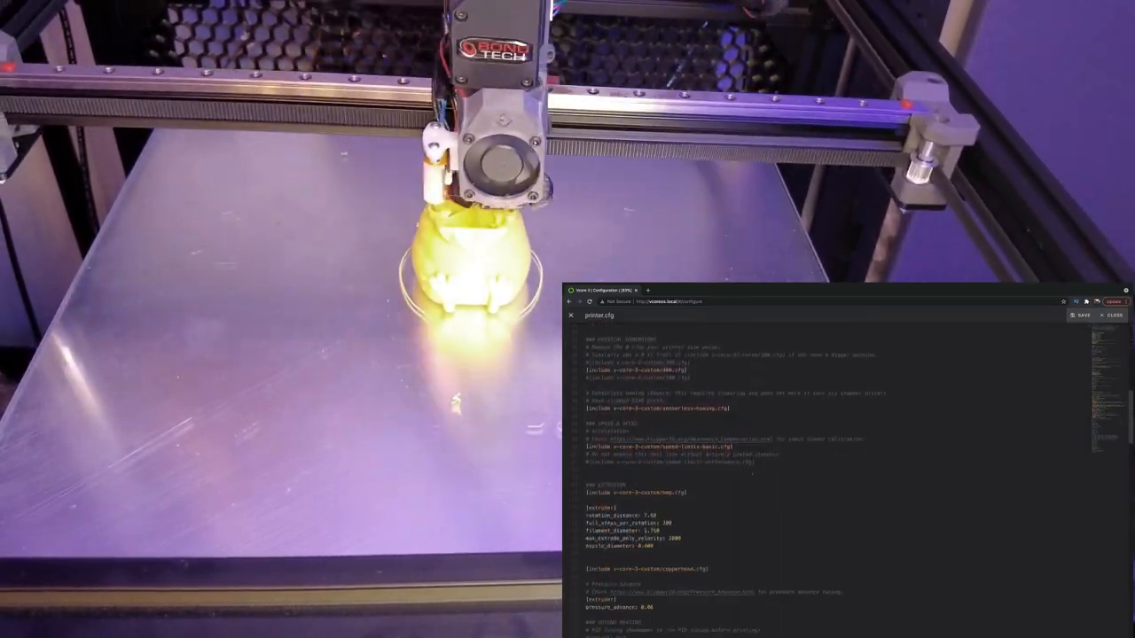
scroll(down, 3)
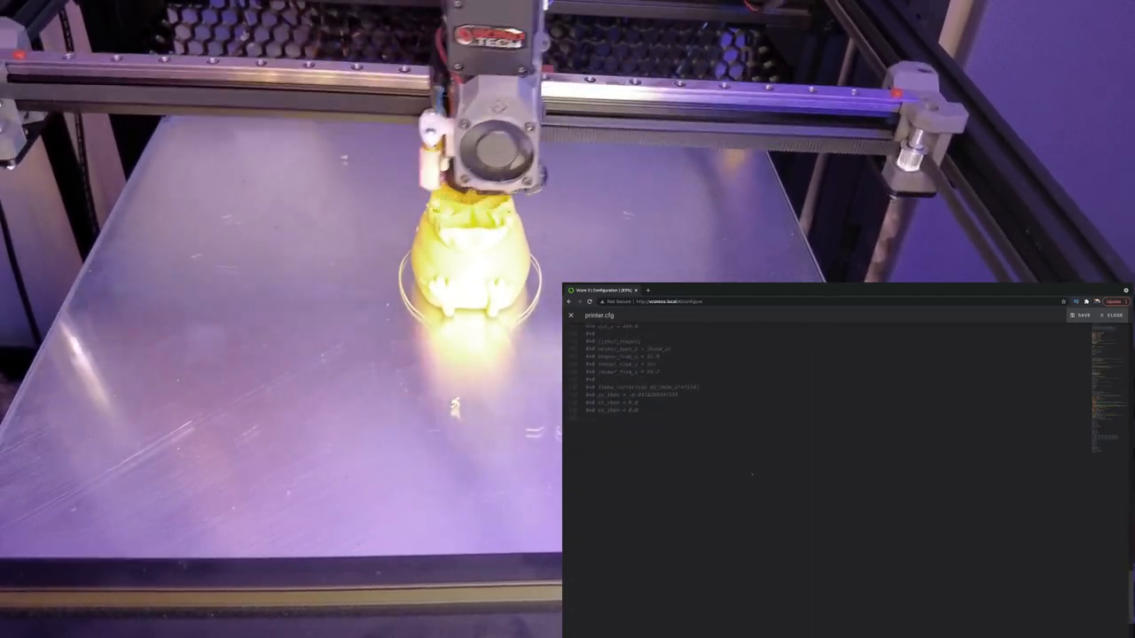
scroll(down, 3)
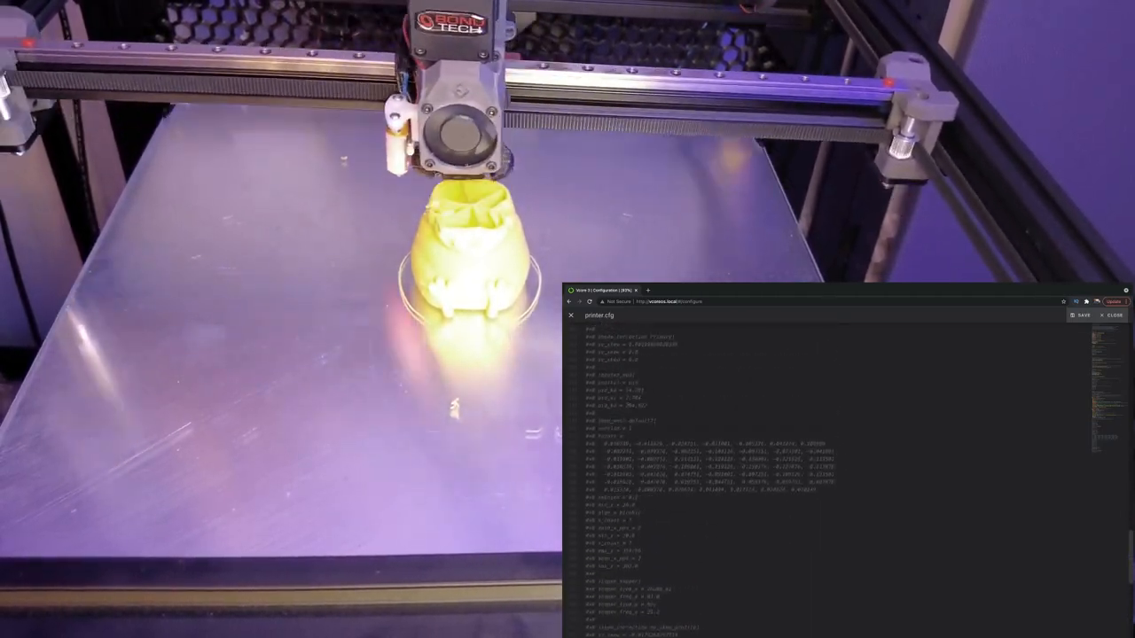
click(571, 316)
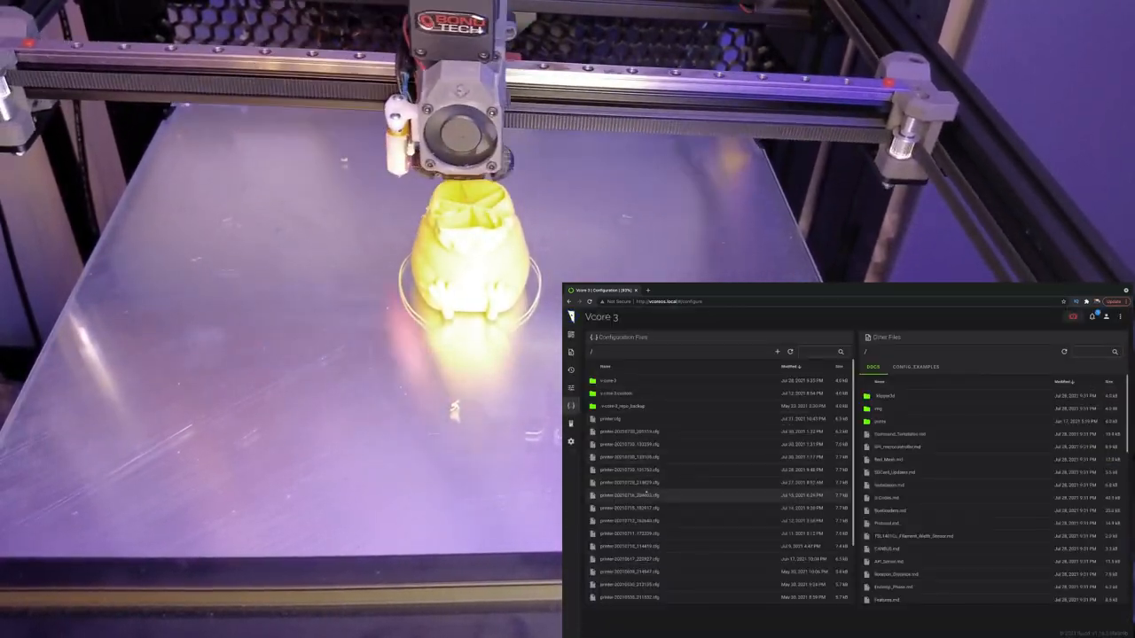
Look into a configuration subfolder before returning to the machine system overview
double_click(610, 379)
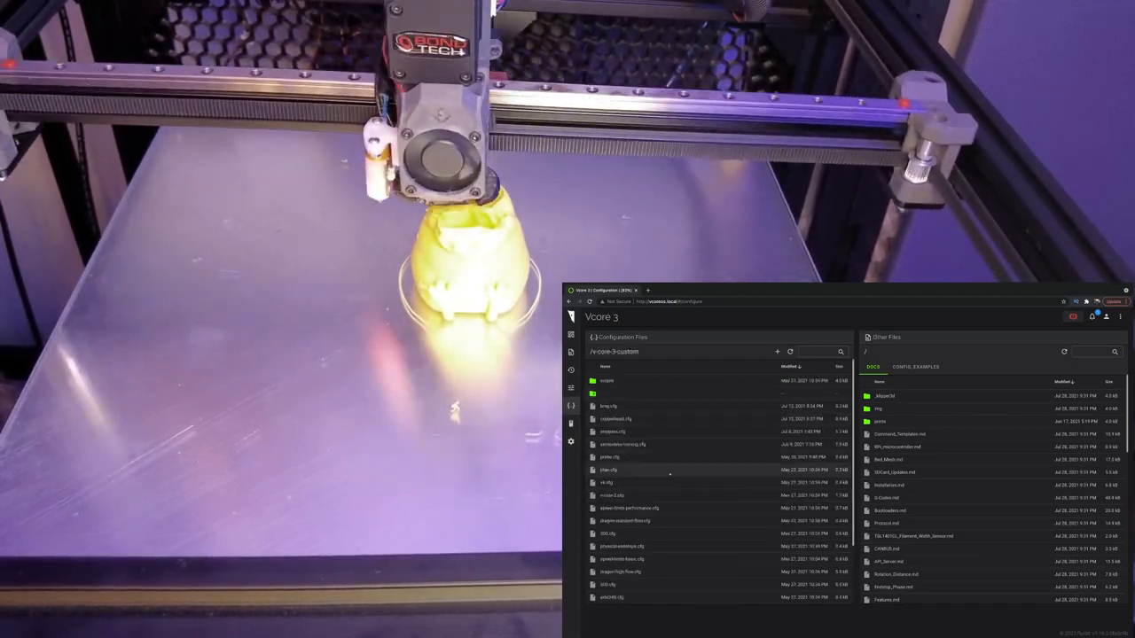
right_click(613, 407)
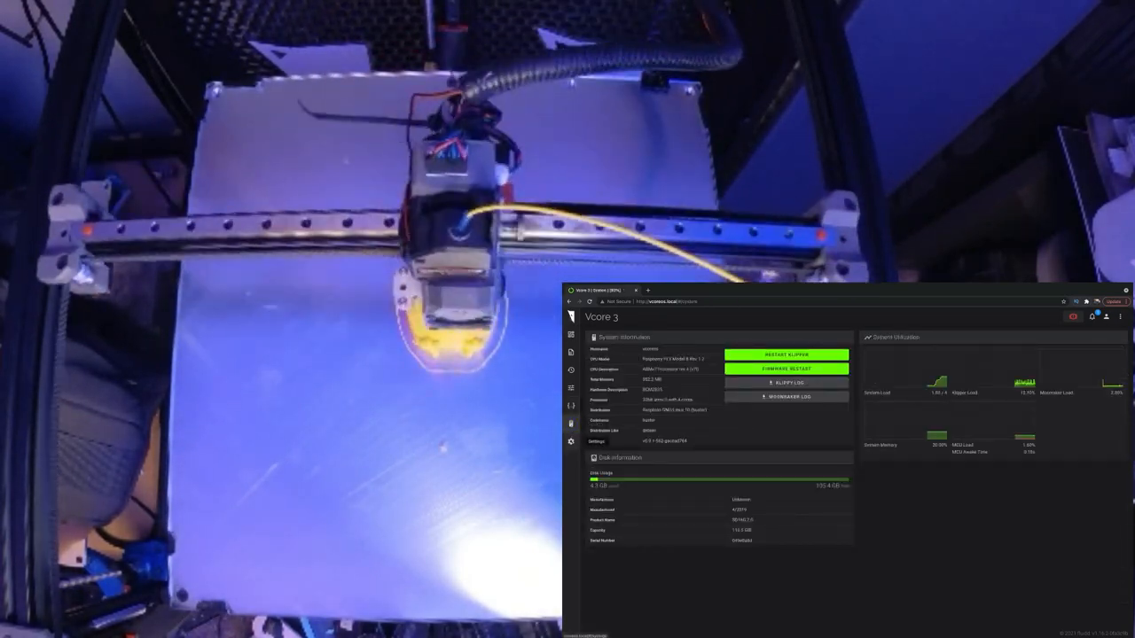
click(571, 439)
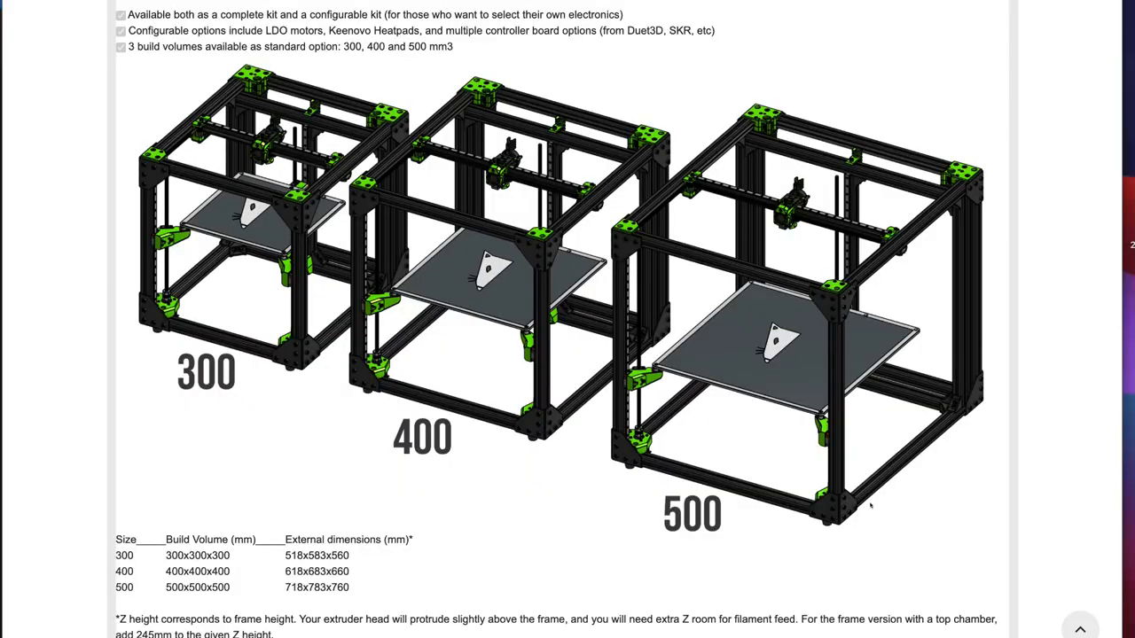
scroll(up, 3)
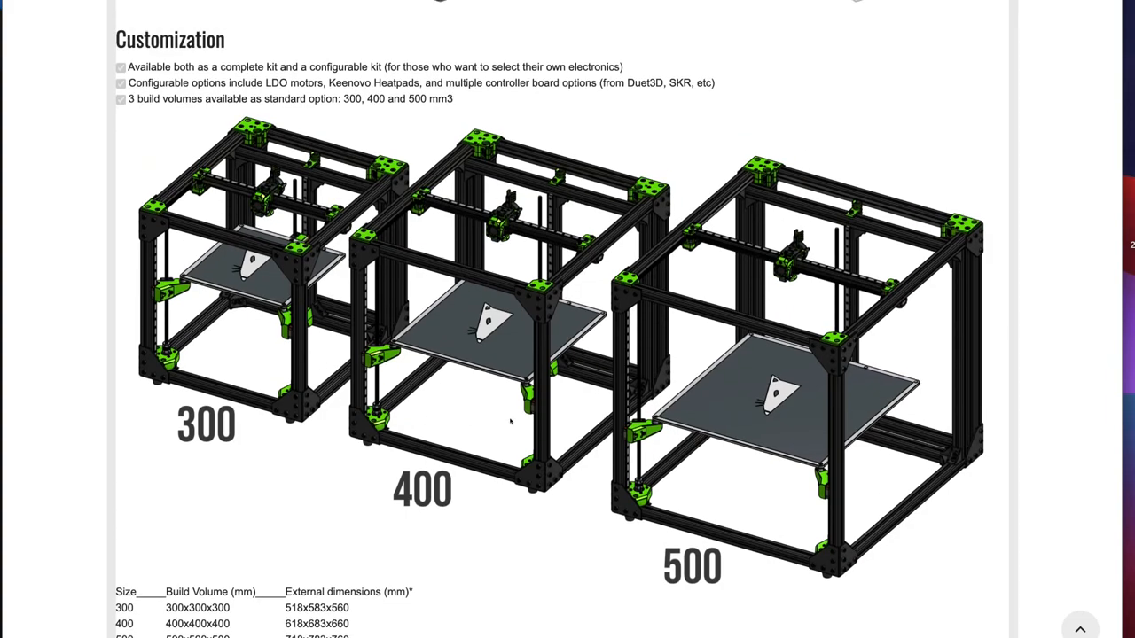
scroll(down, 3)
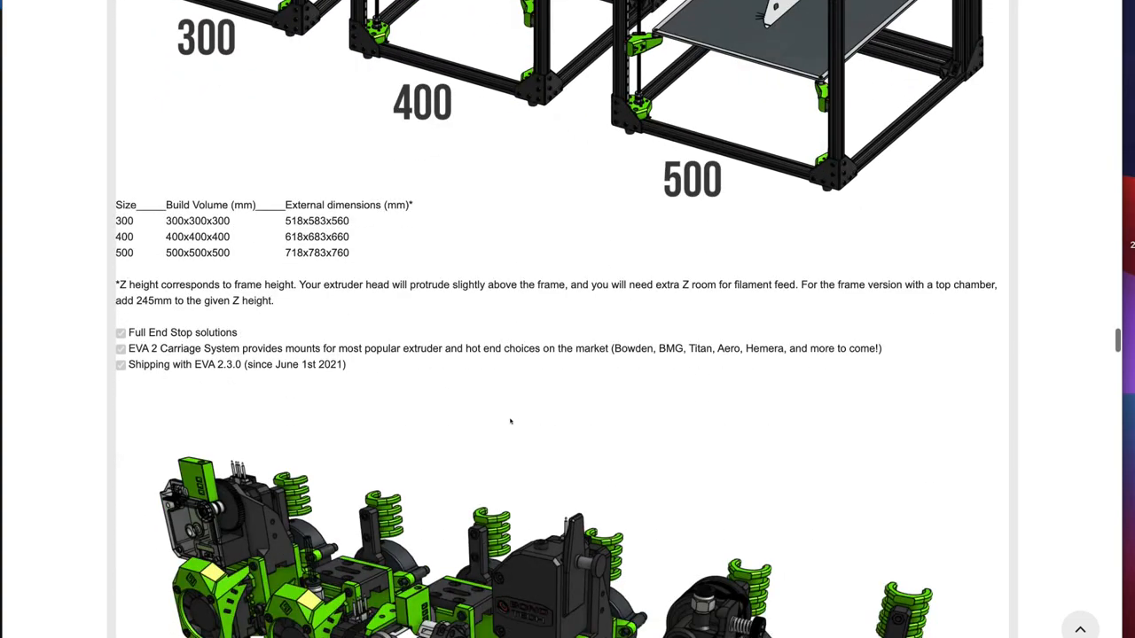
scroll(down, 3)
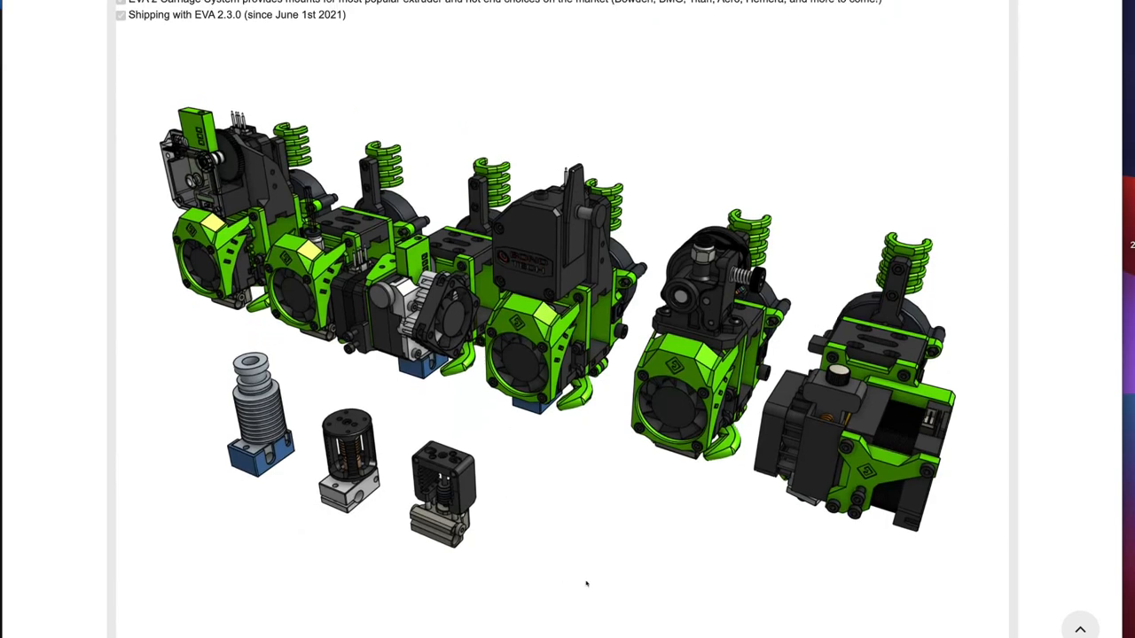
scroll(down, 3)
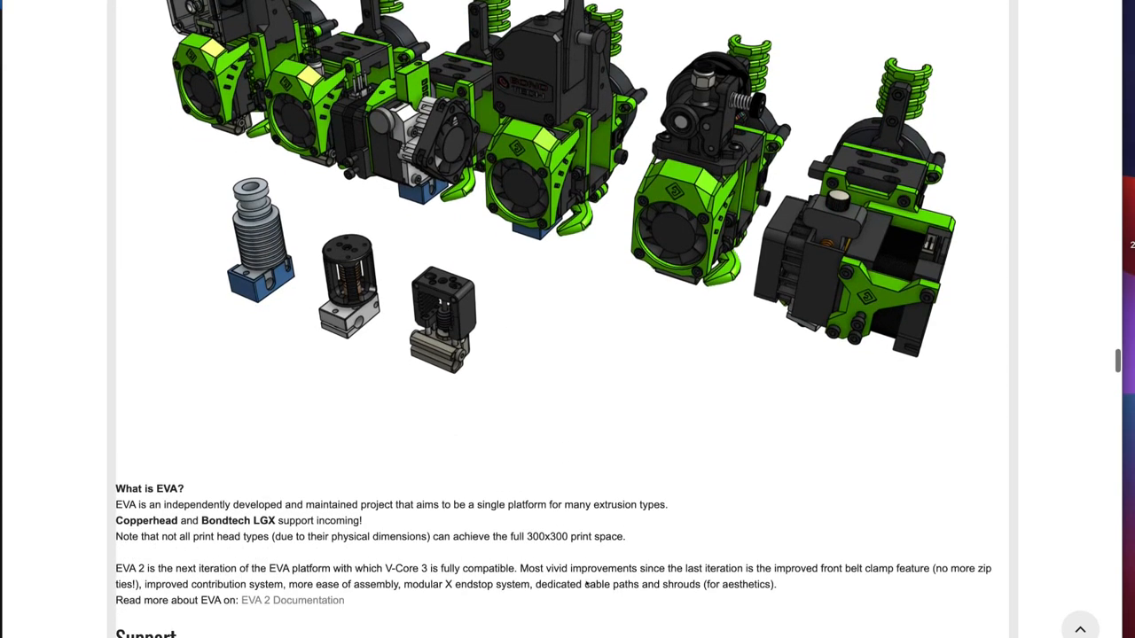
scroll(down, 3)
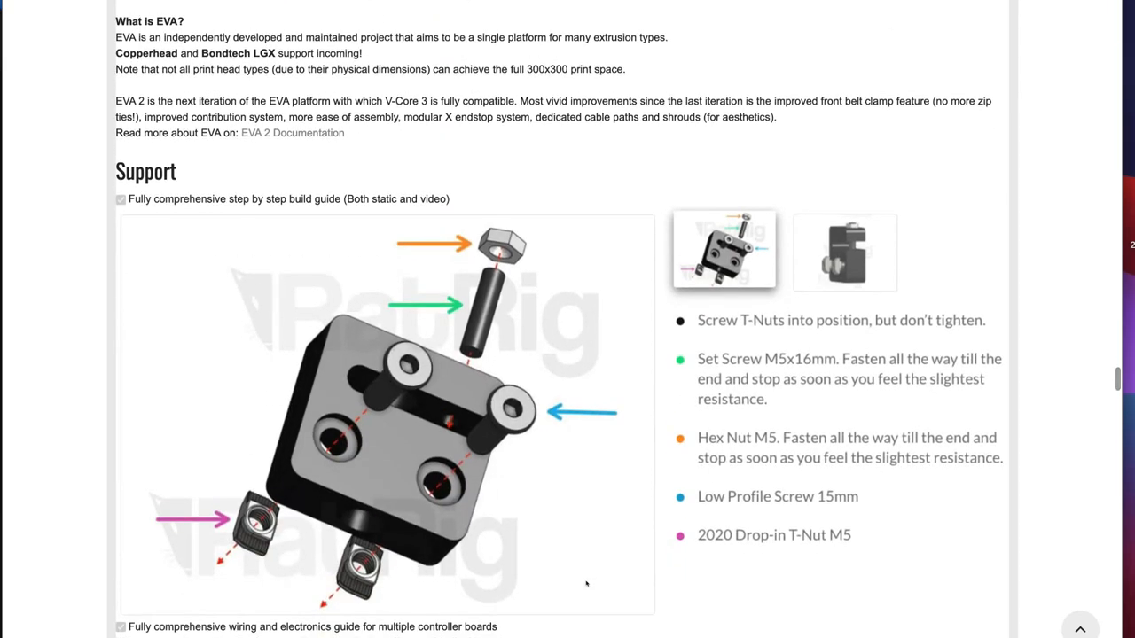
scroll(down, 3)
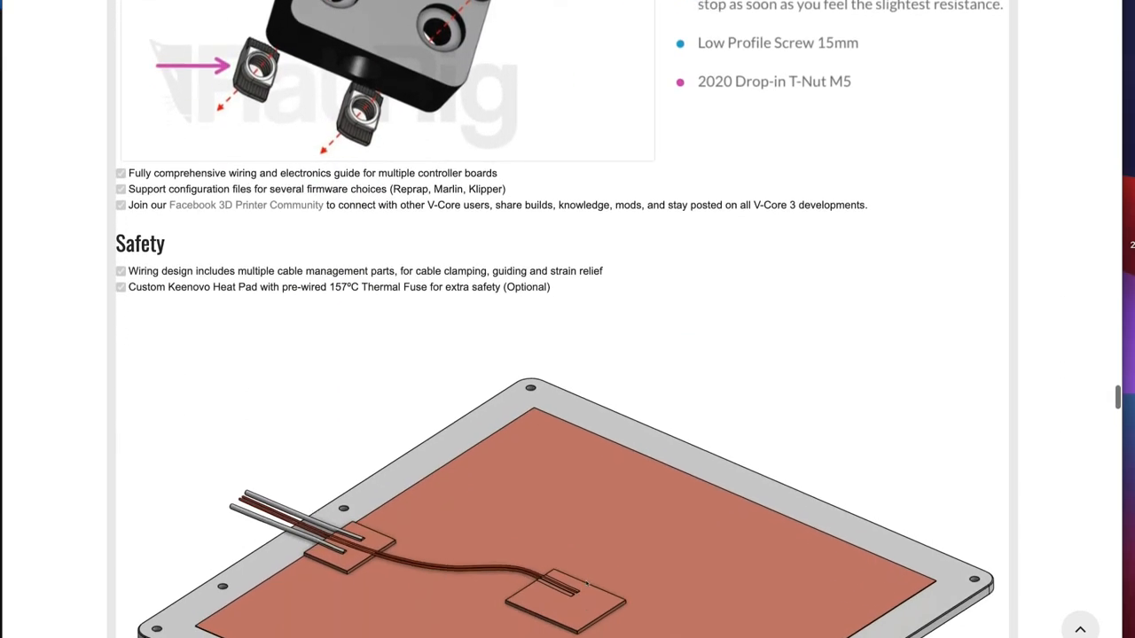
scroll(down, 3)
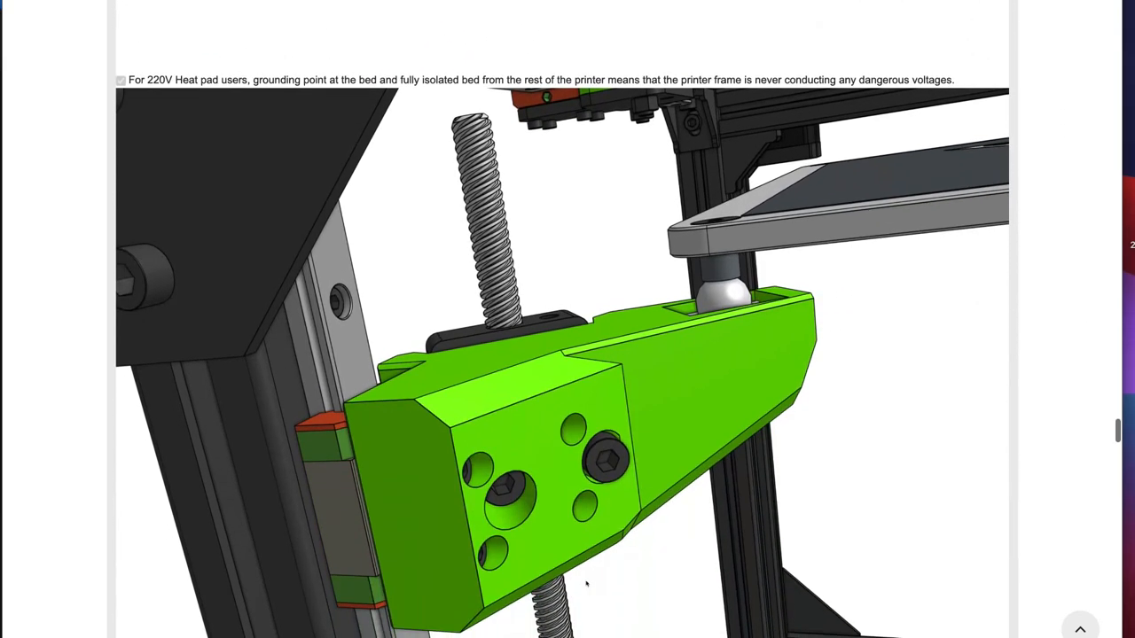
scroll(down, 3)
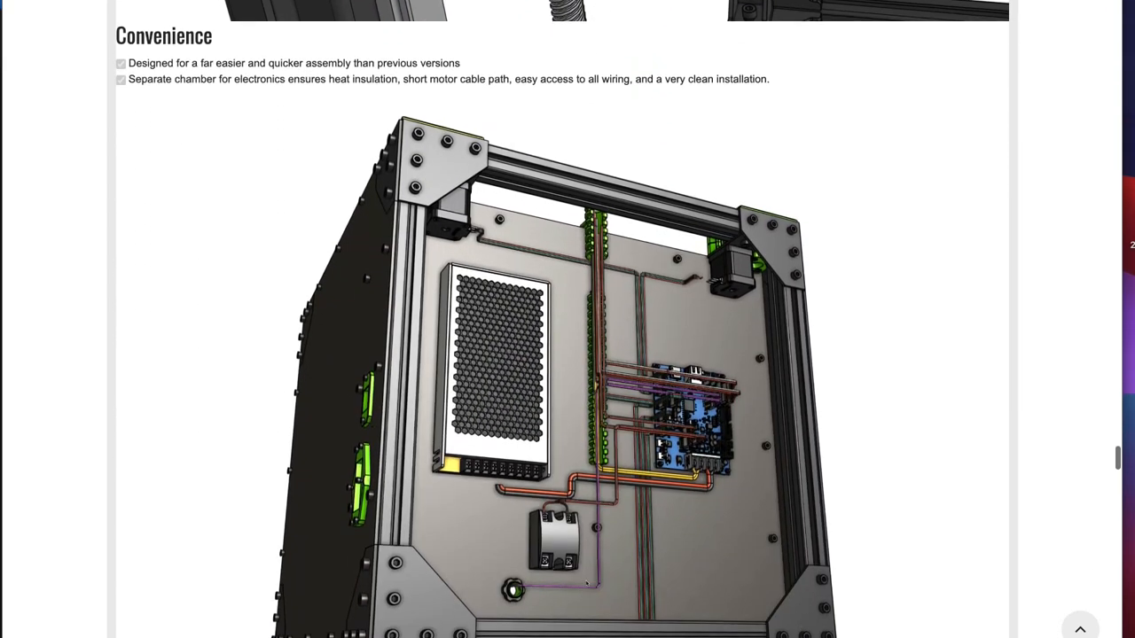
scroll(down, 3)
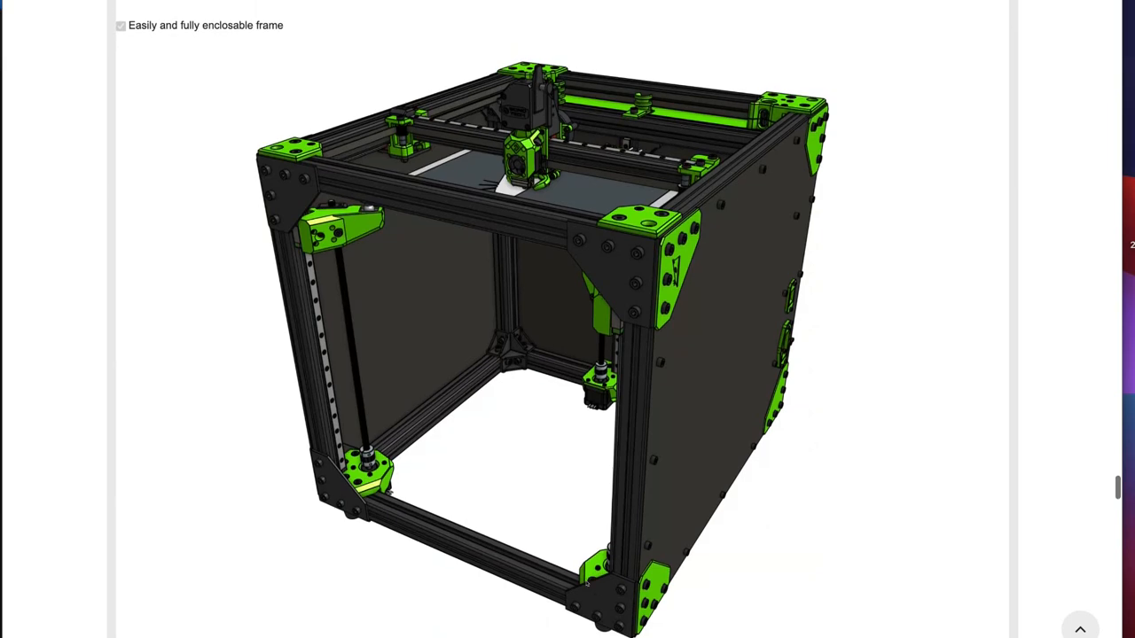
scroll(down, 3)
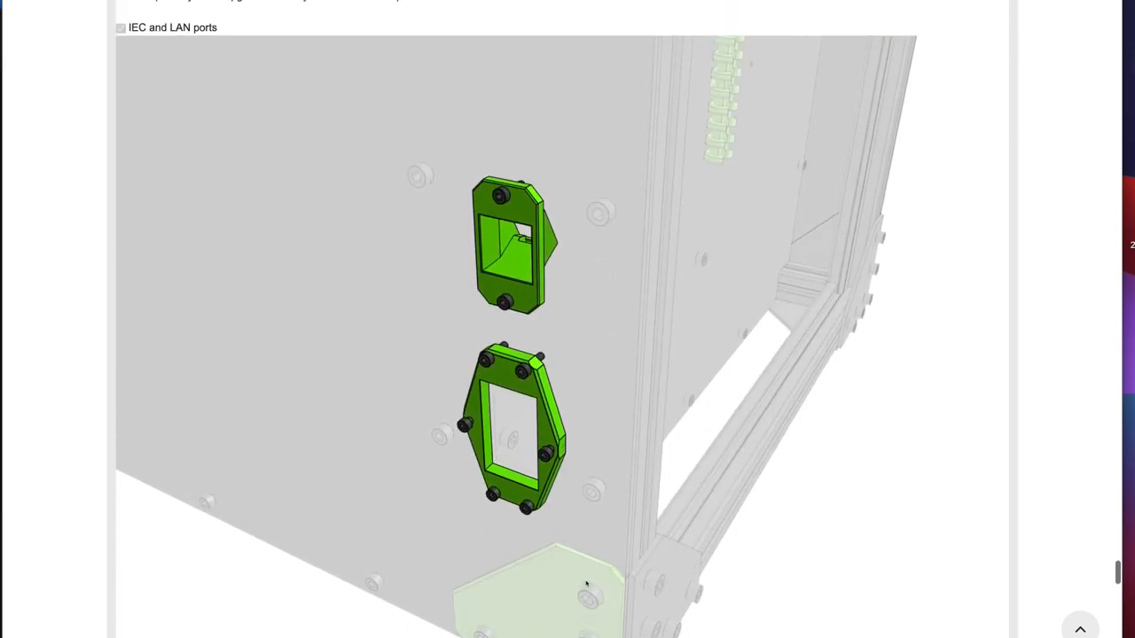
scroll(down, 3)
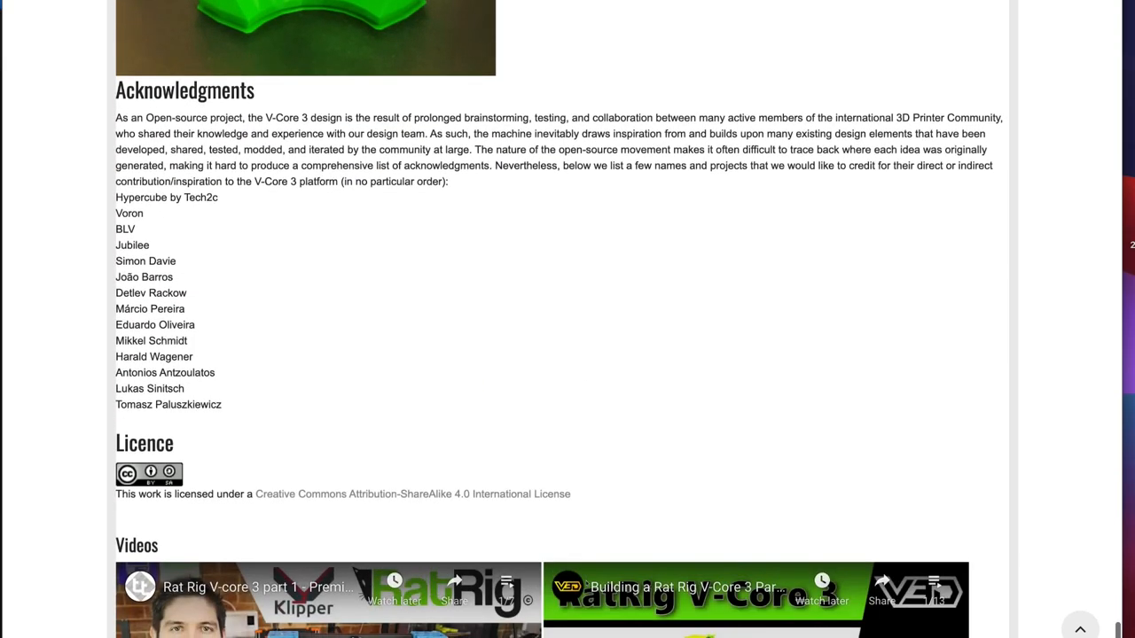
scroll(down, 3)
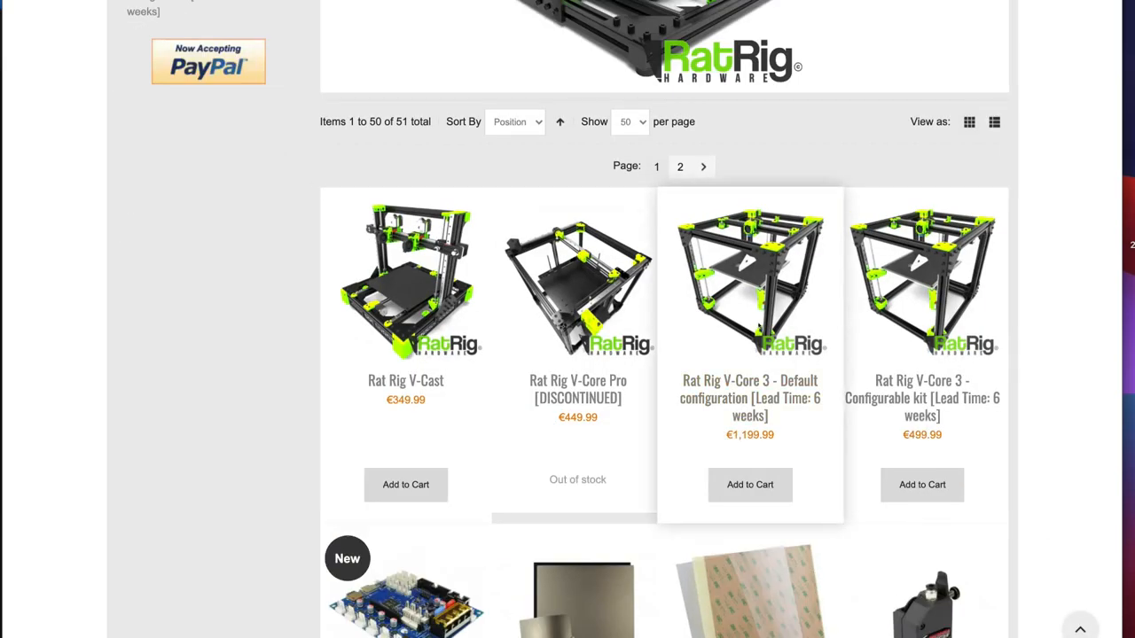
mouse_move(923, 293)
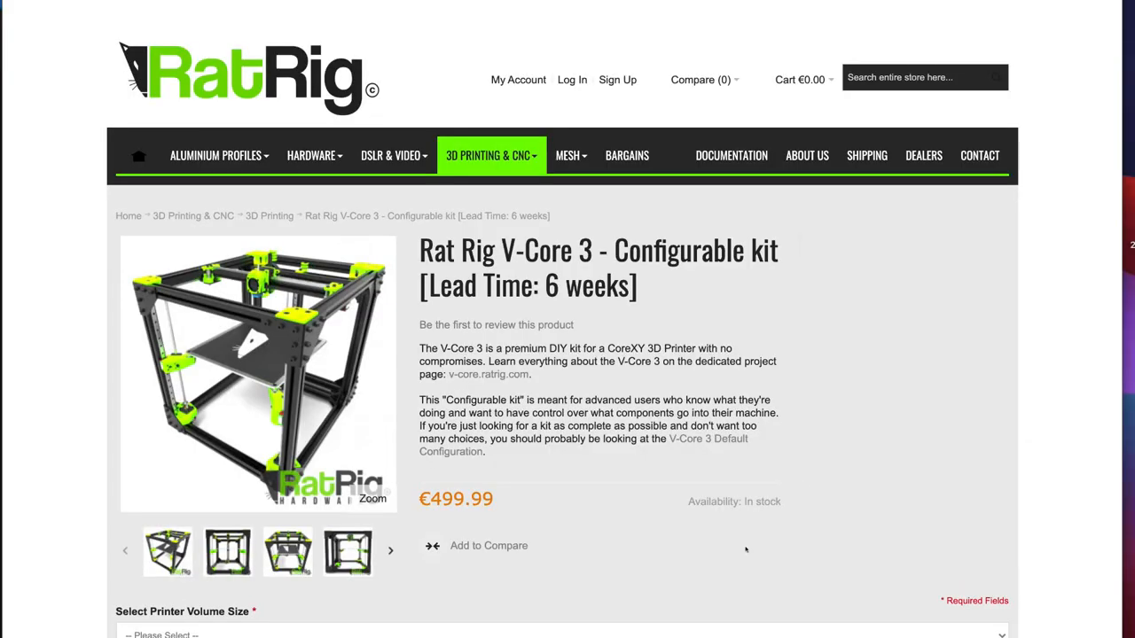
Scroll through the product description and the Complete Kits catalogue
scroll(down, 3)
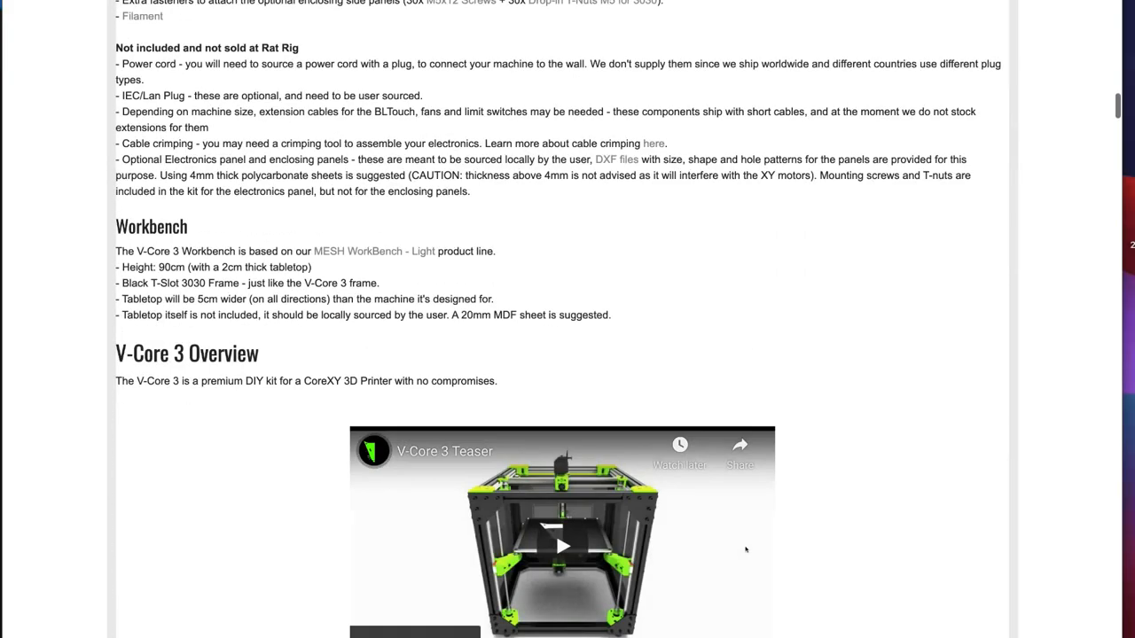
scroll(up, 3)
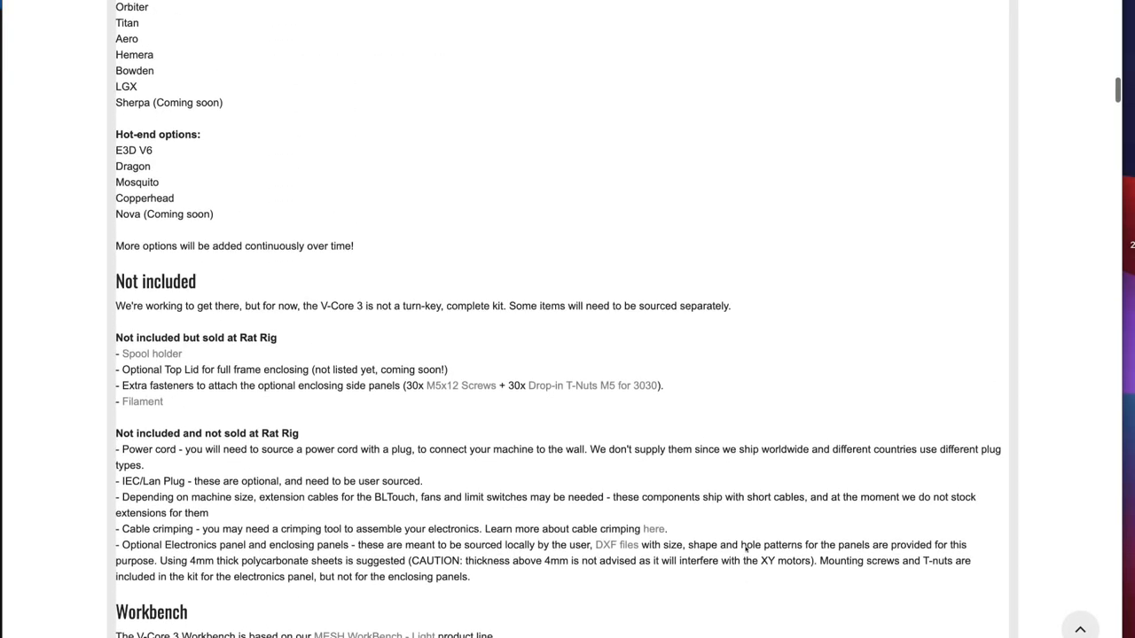
scroll(up, 3)
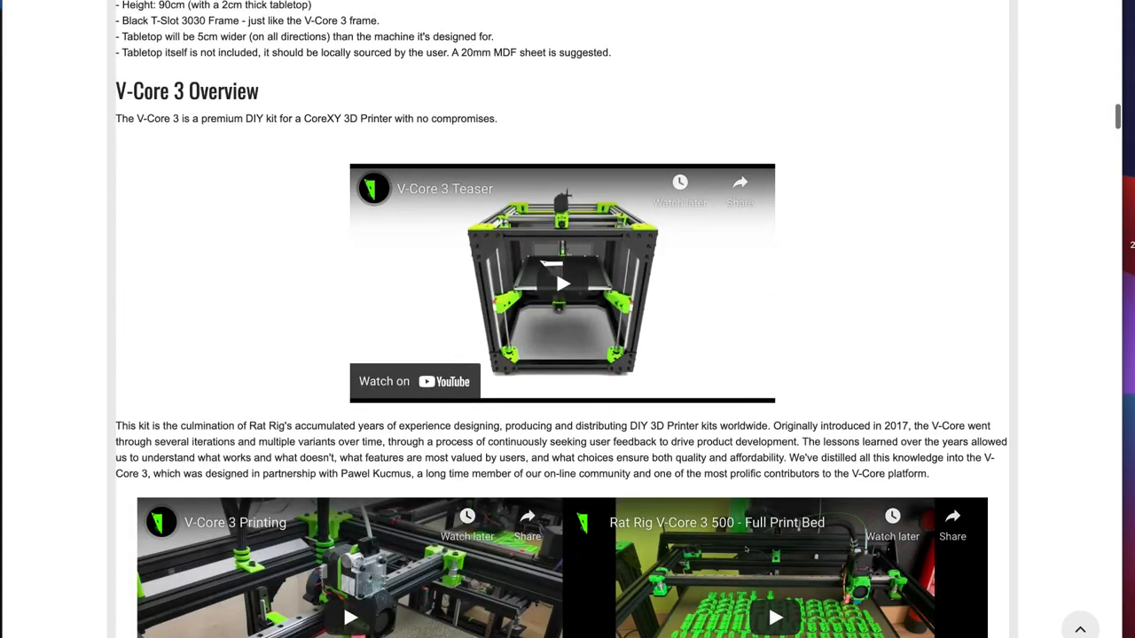
scroll(down, 3)
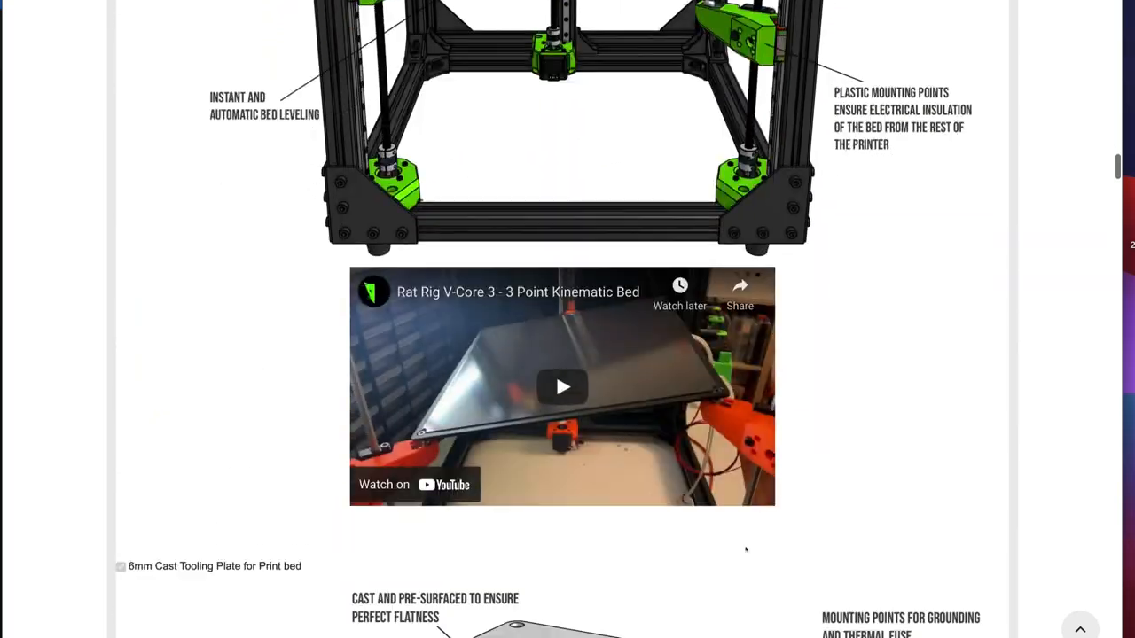
scroll(down, 3)
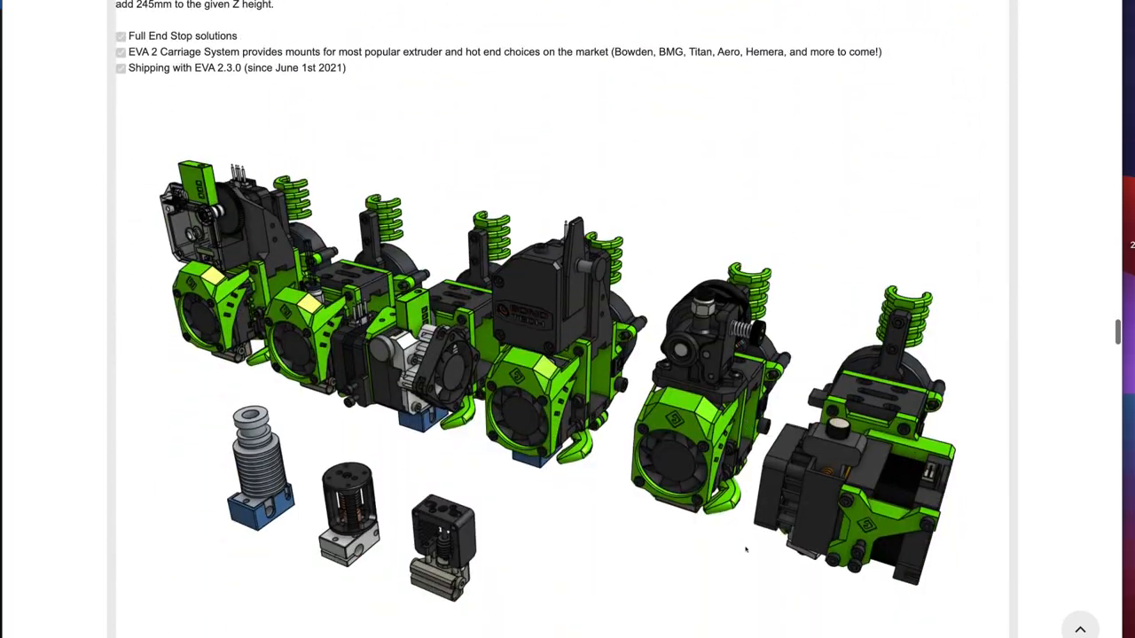
scroll(down, 3)
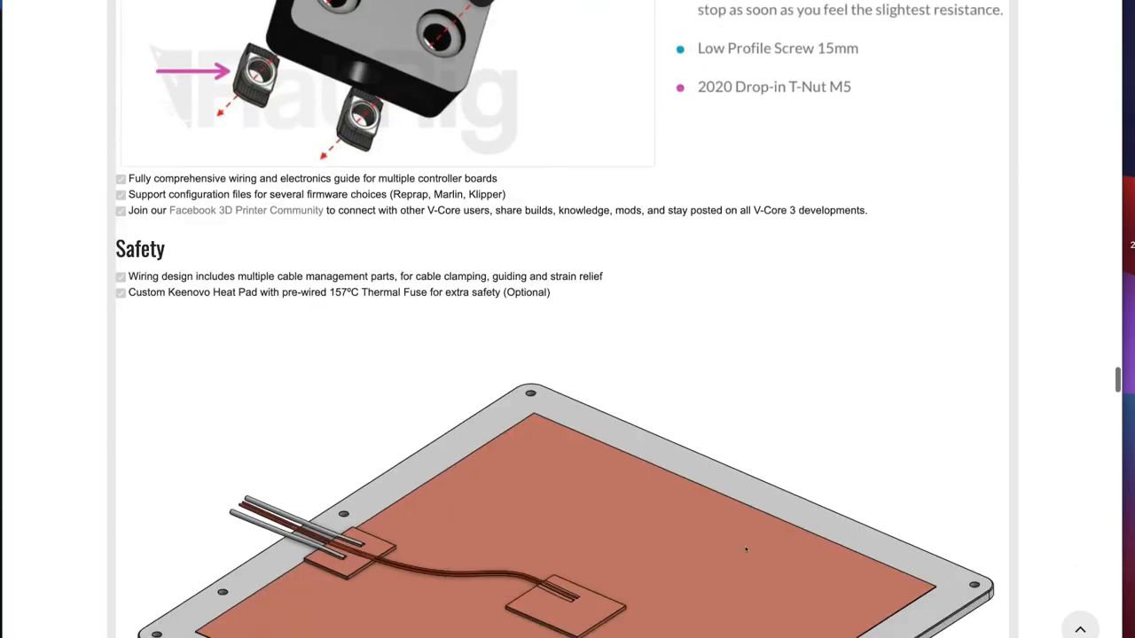
scroll(down, 3)
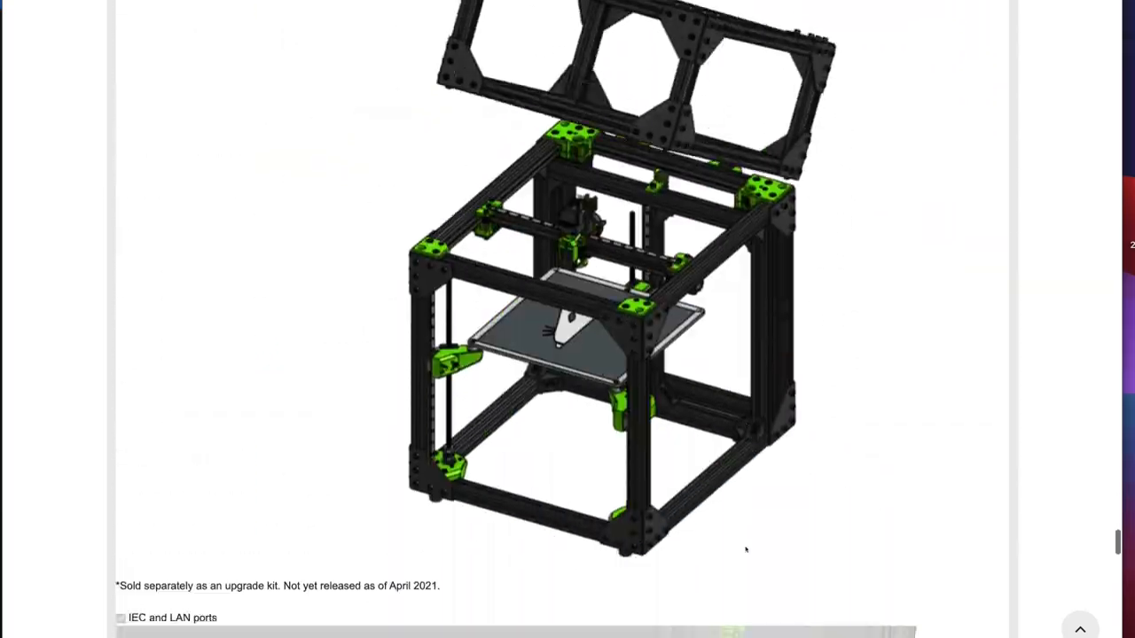
scroll(down, 3)
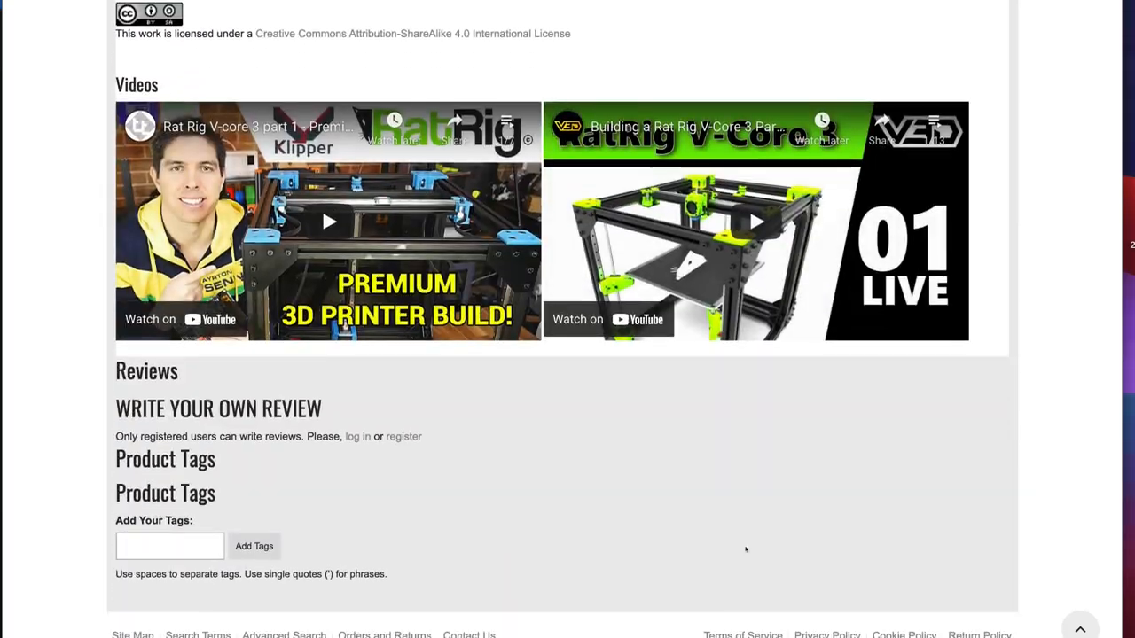
scroll(up, 3)
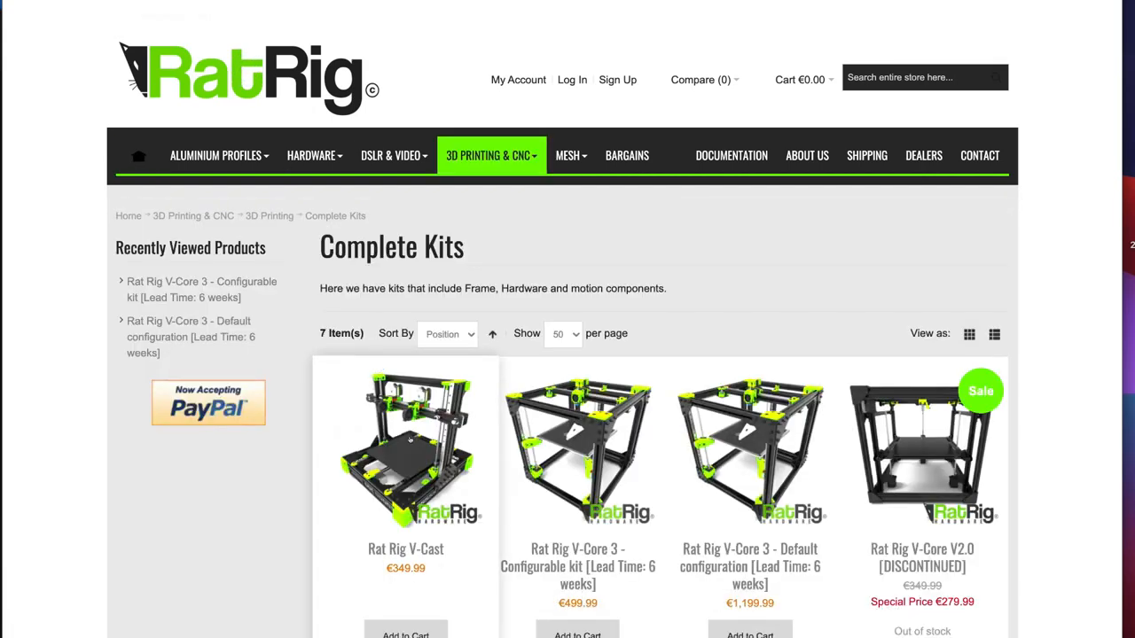
scroll(down, 3)
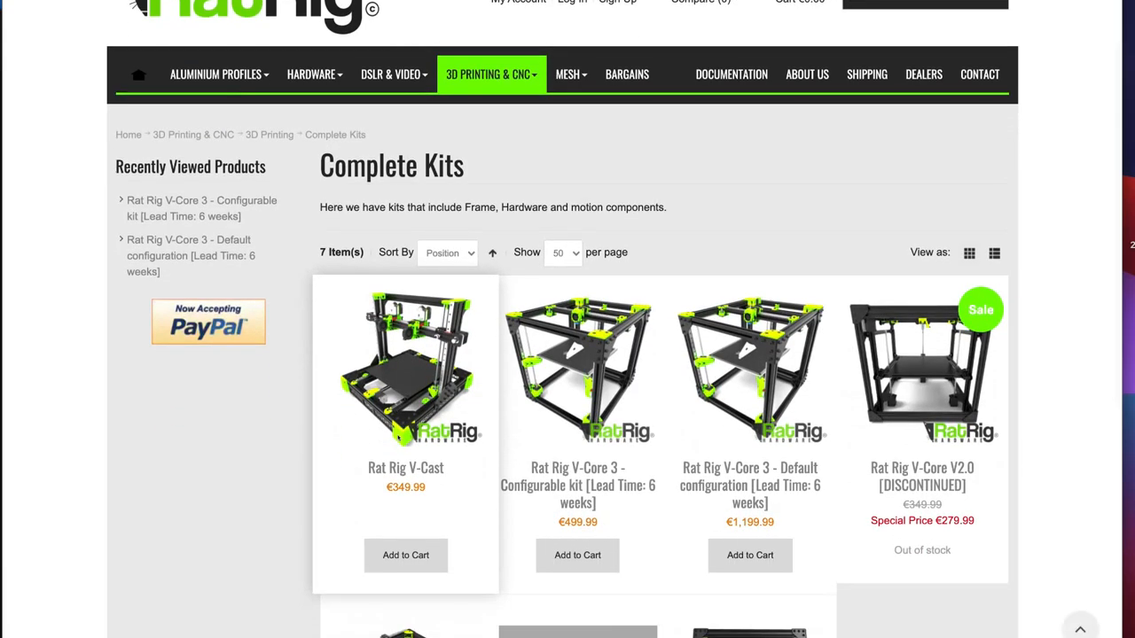
mouse_move(731, 74)
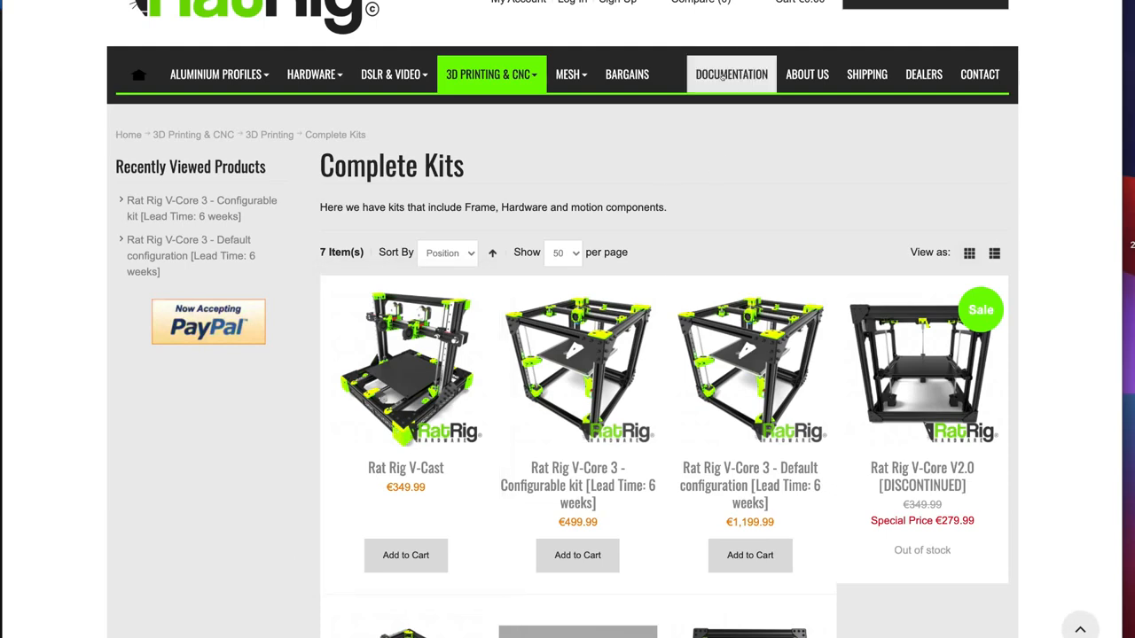
Go to the Rat Rig Build Guides documentation and on to the V-Core 3 default configuration page
click(731, 75)
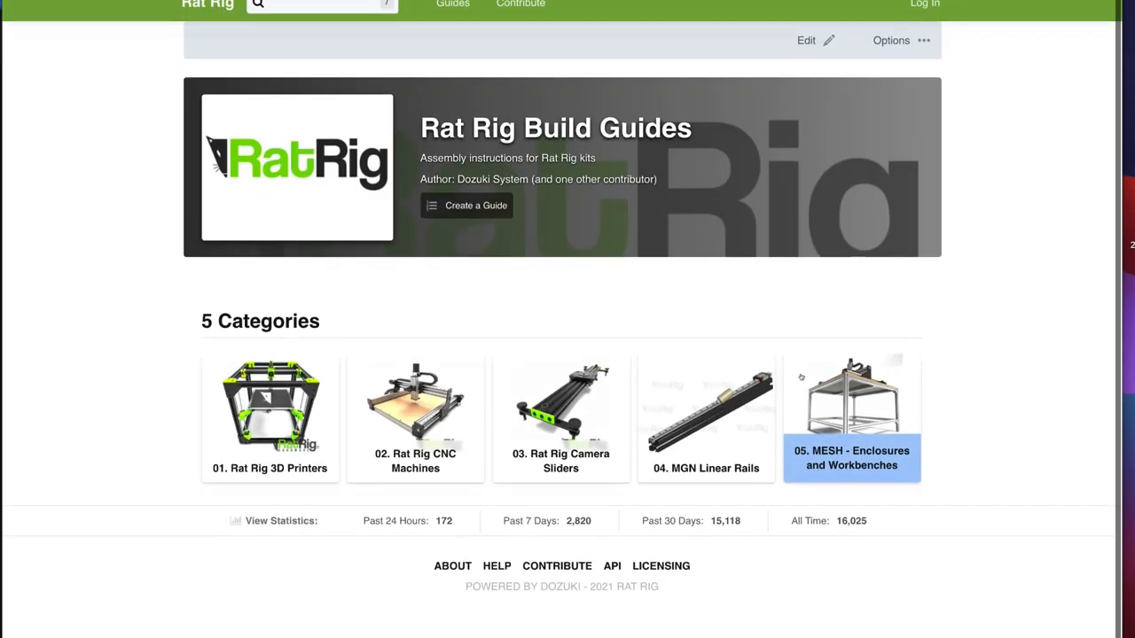
click(269, 417)
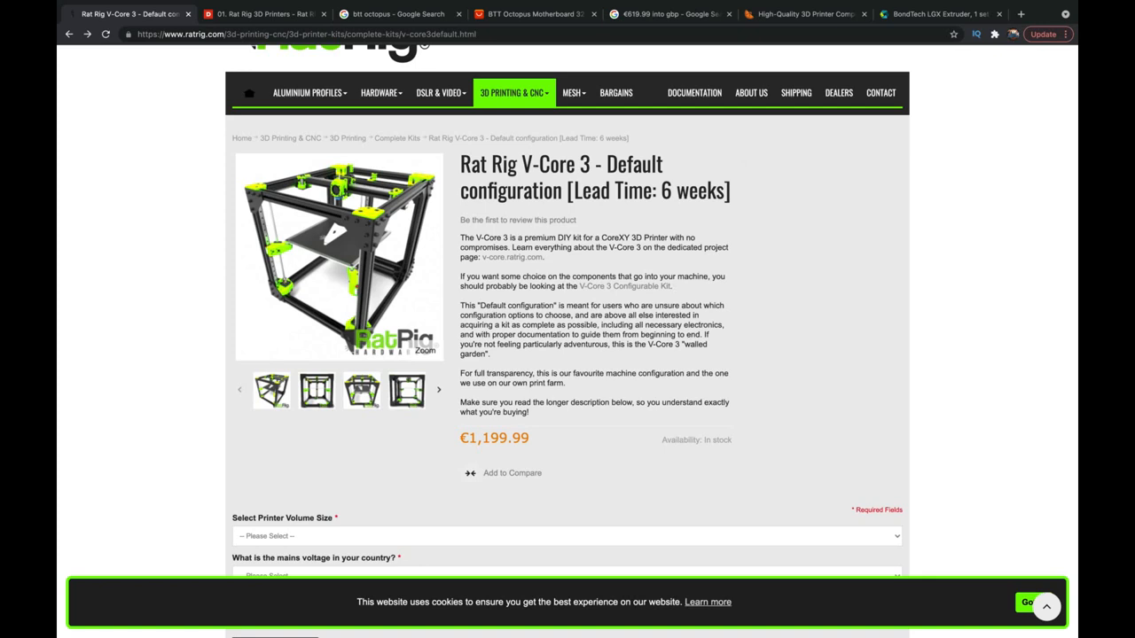
Check the printer volume sizes for the Default kit, then move to the Configurable kit page
scroll(down, 3)
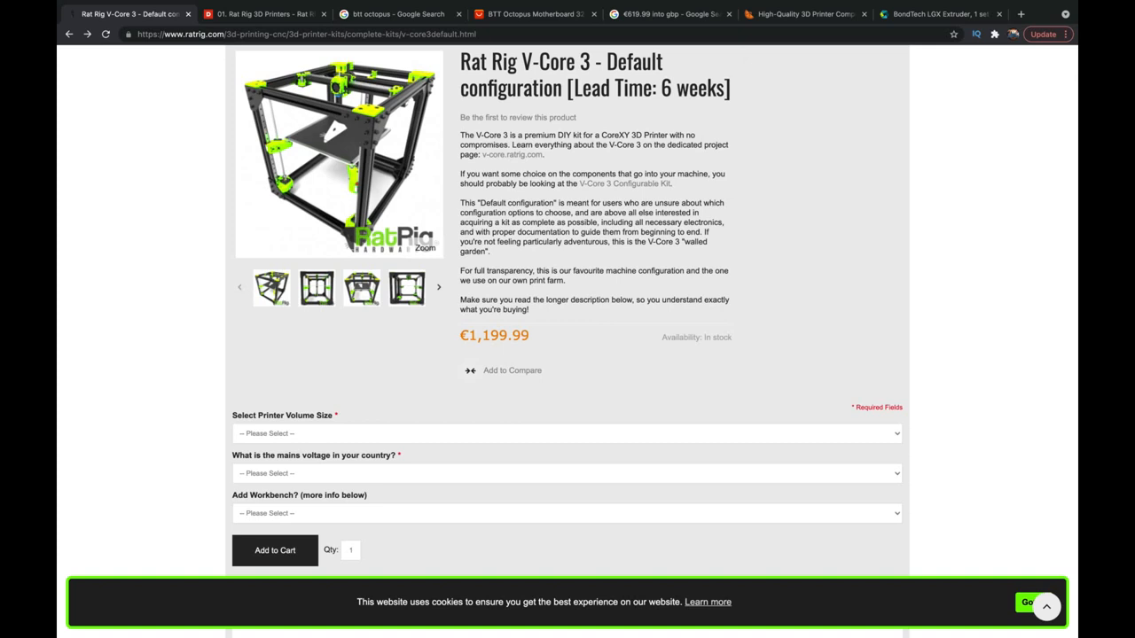
click(564, 433)
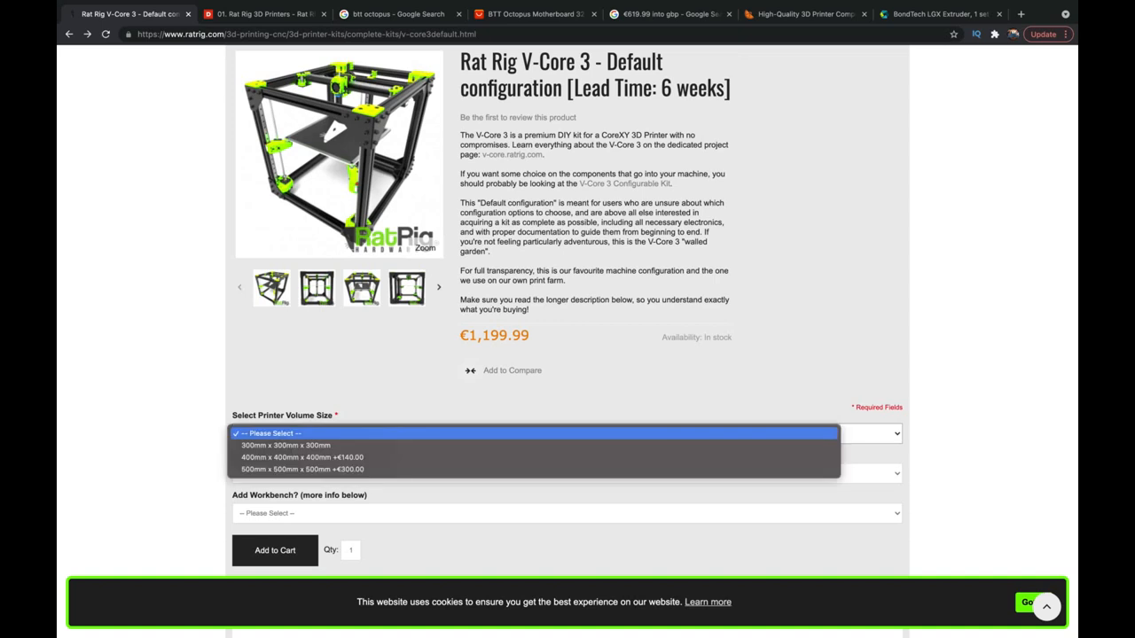
mouse_move(532, 468)
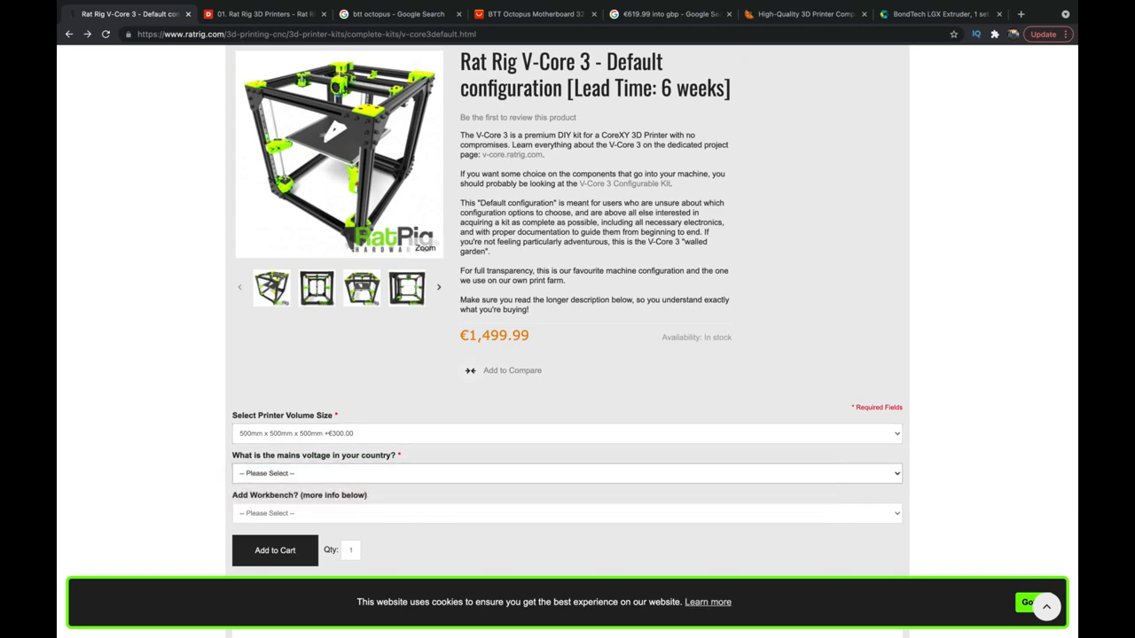
click(624, 182)
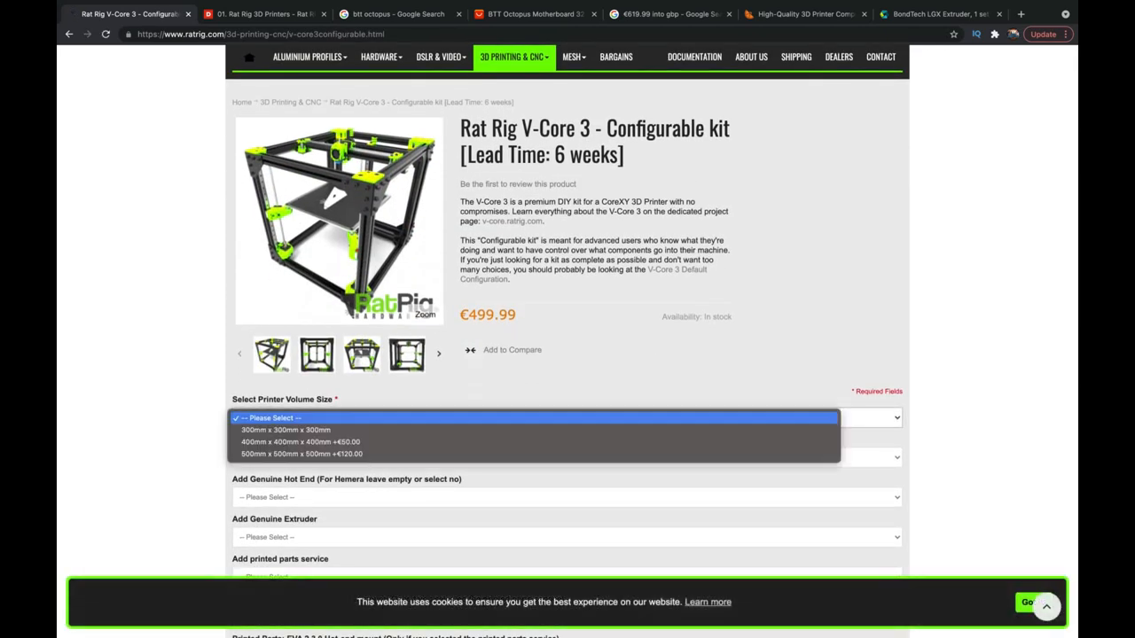
Choose the 500mm volume and decline the controller board, hot end, workbench and spool holder
click(302, 455)
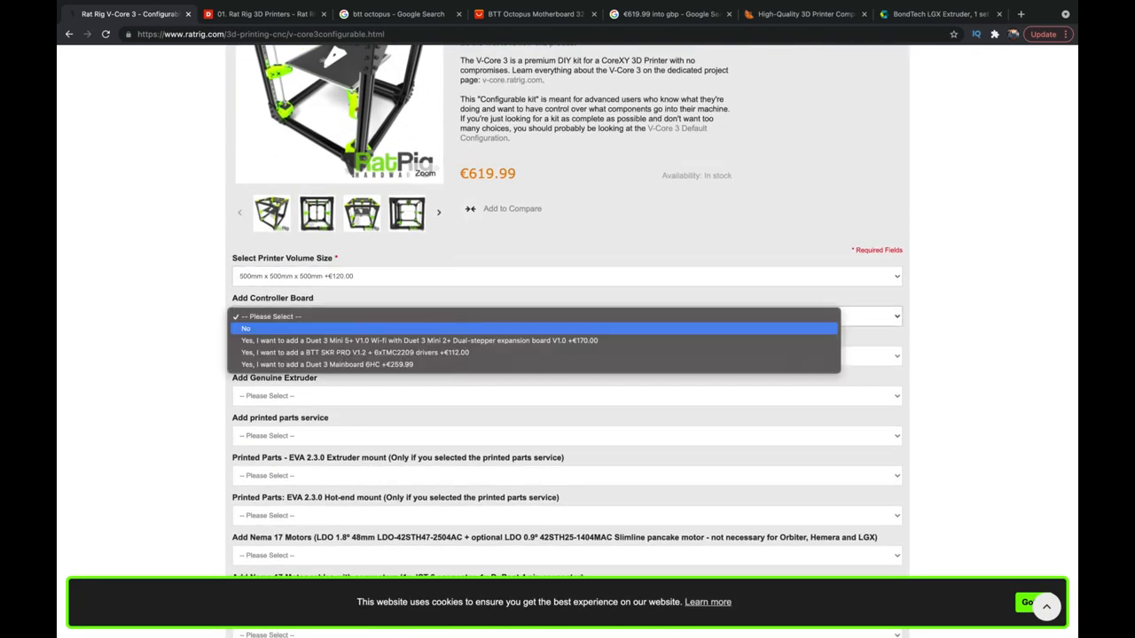
click(245, 328)
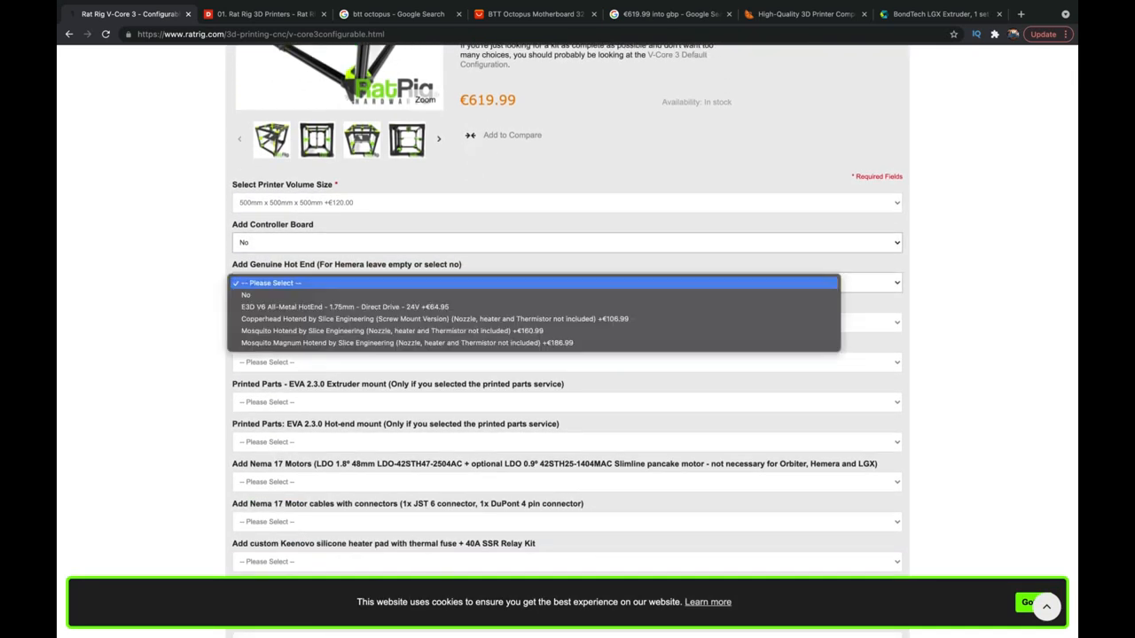
click(244, 294)
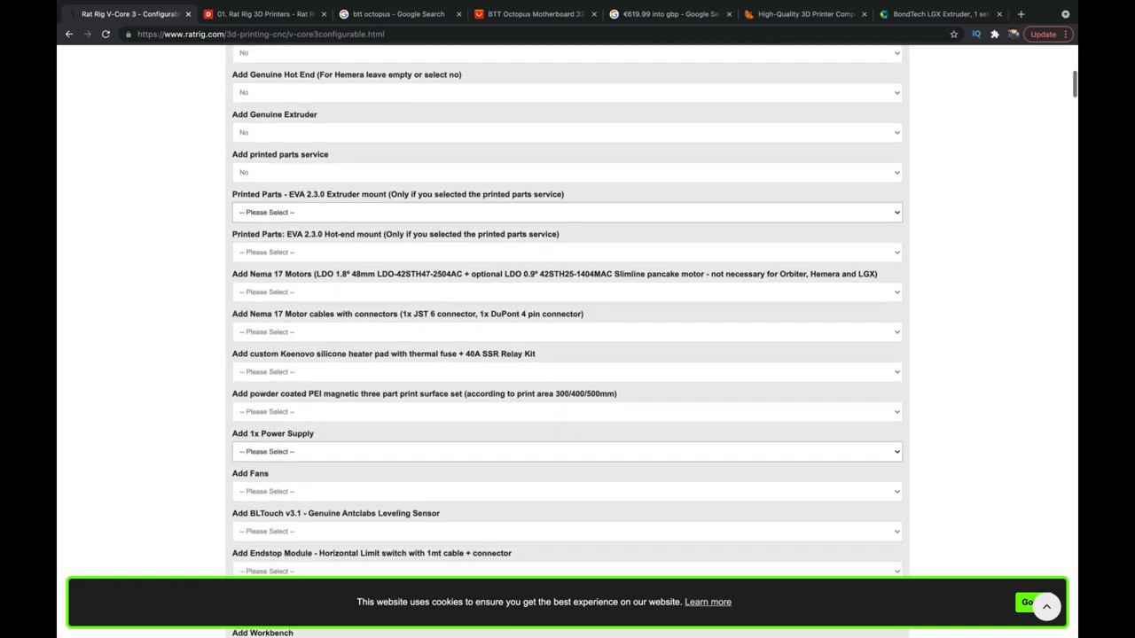
click(564, 444)
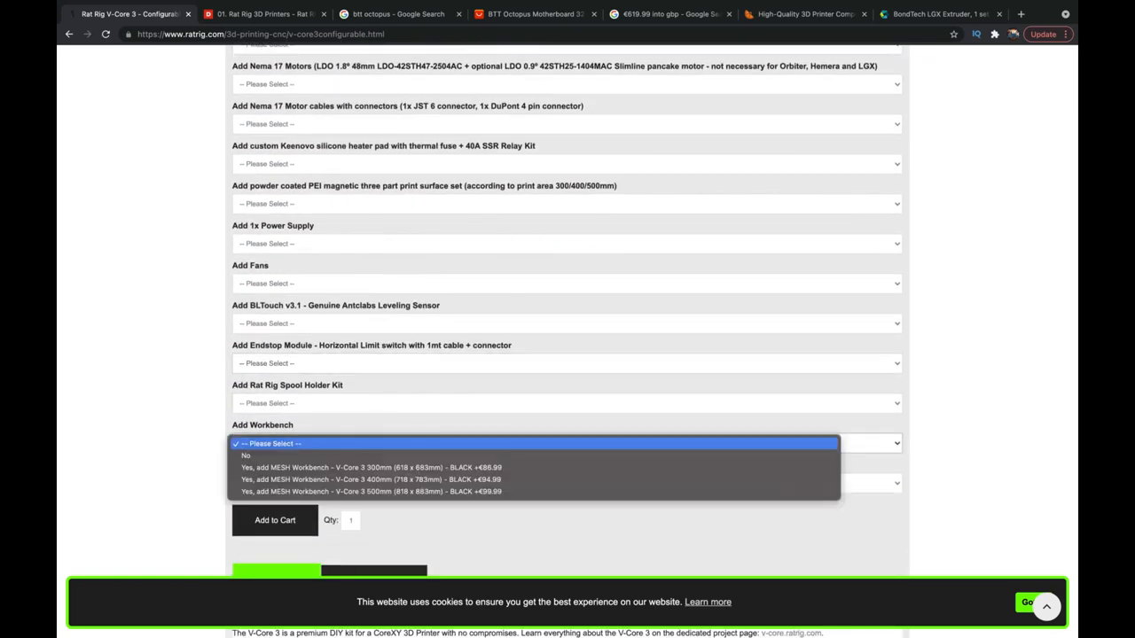
click(566, 402)
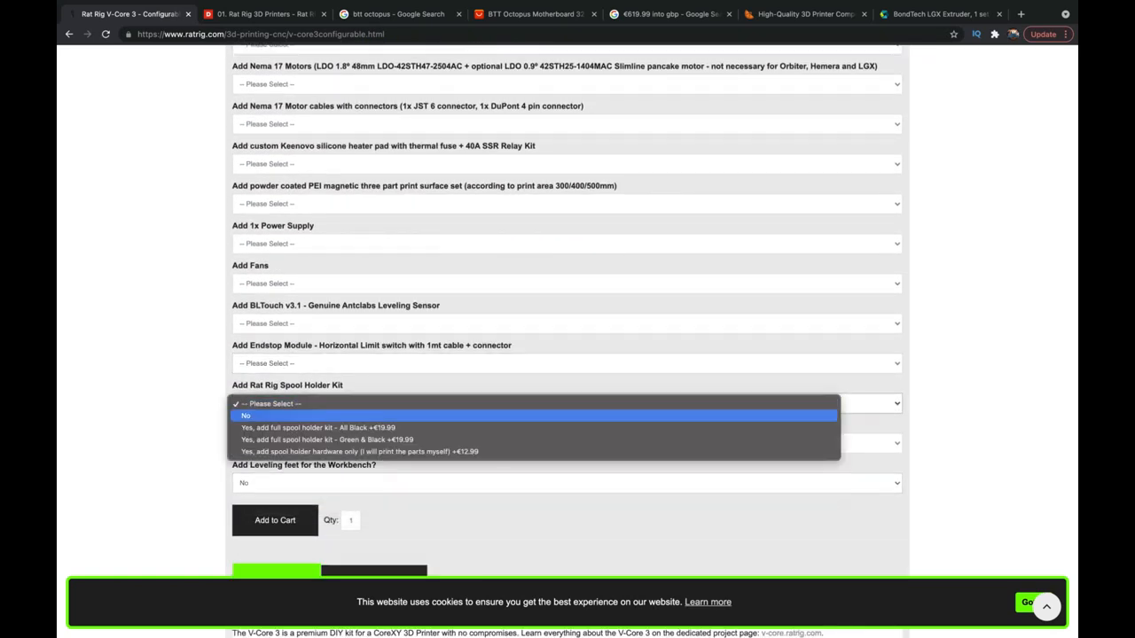
click(244, 415)
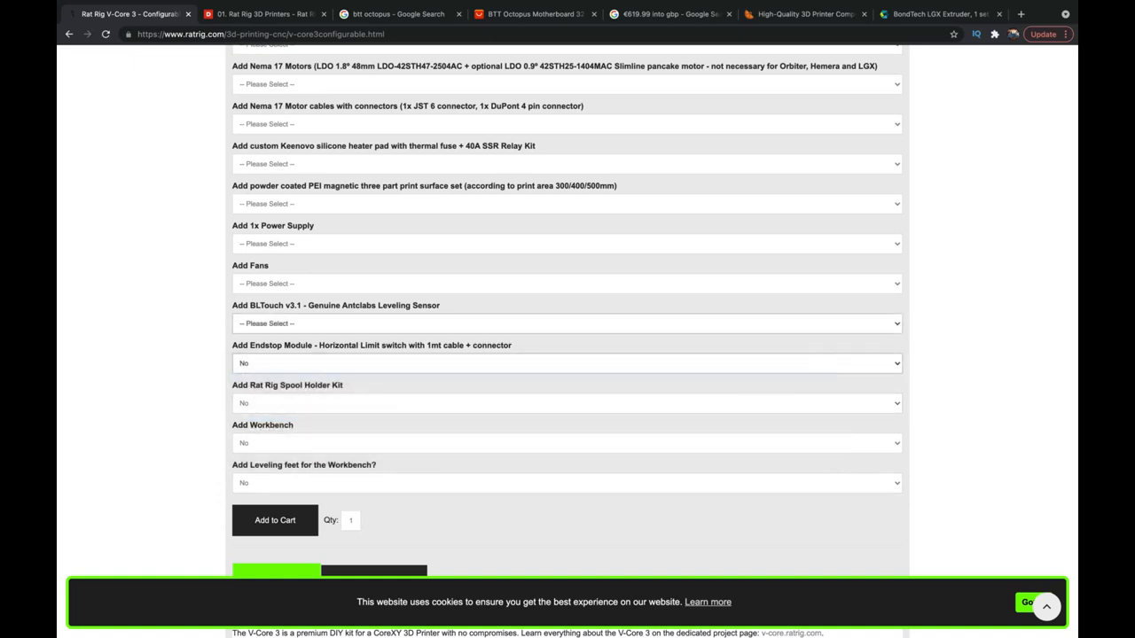
Decline the fans and silicone heater pad, and review the Nema 17 motor choices
click(566, 284)
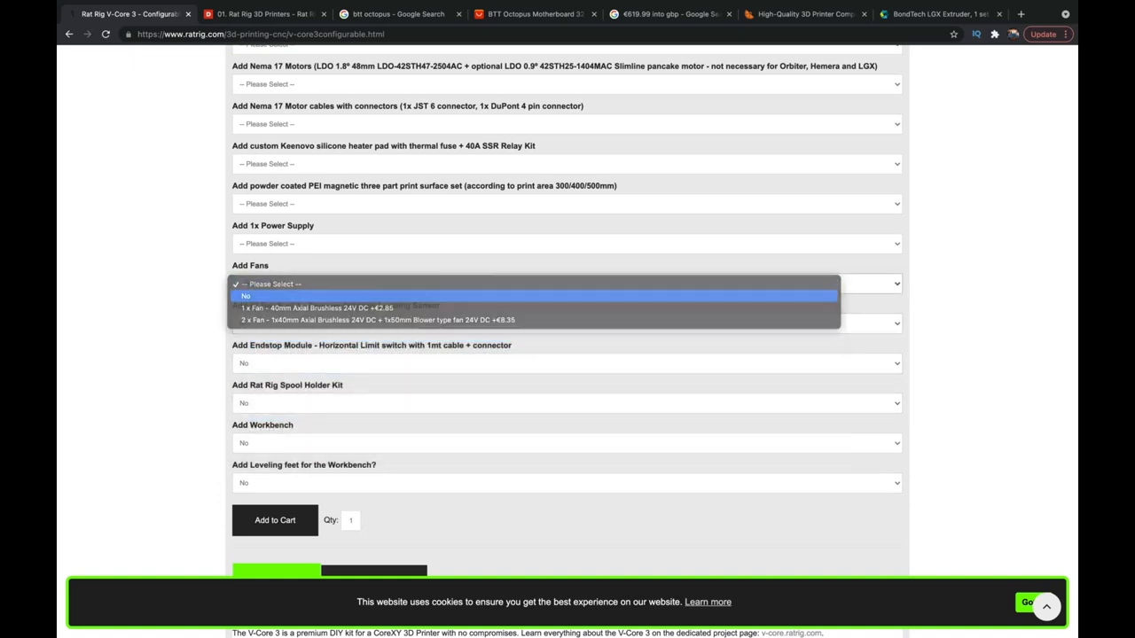
click(245, 295)
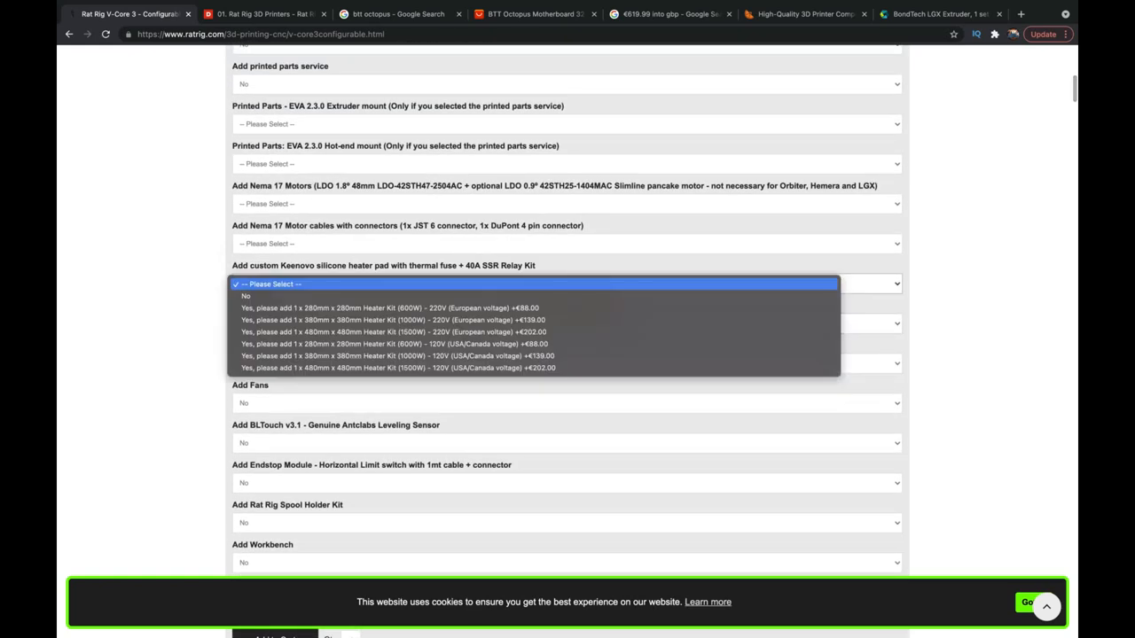
click(568, 245)
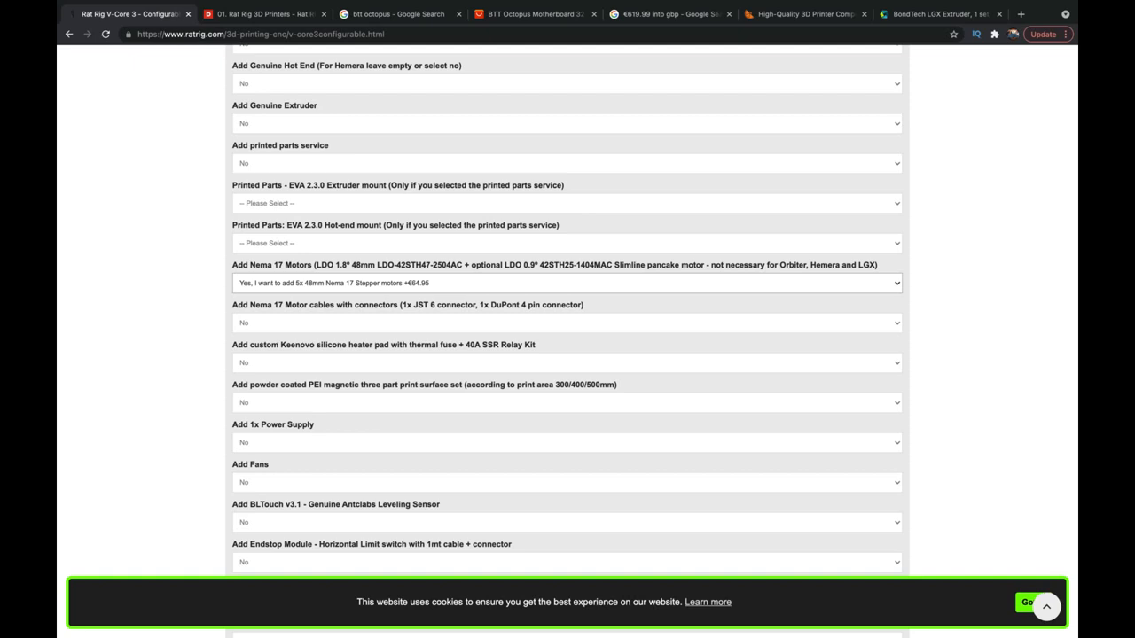
click(566, 243)
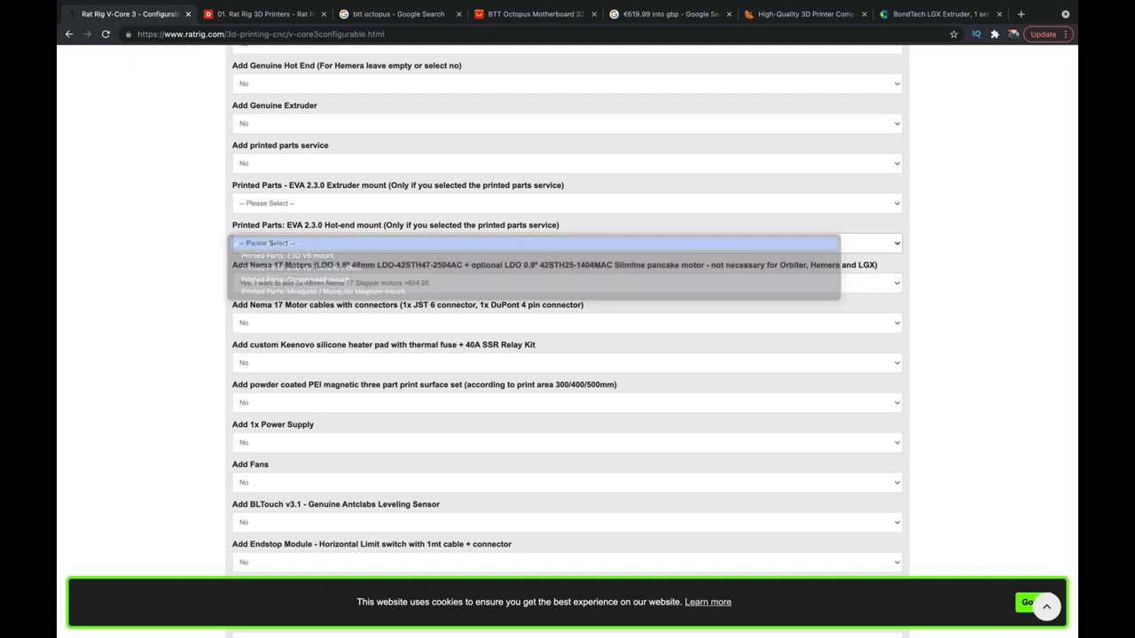
scroll(down, 3)
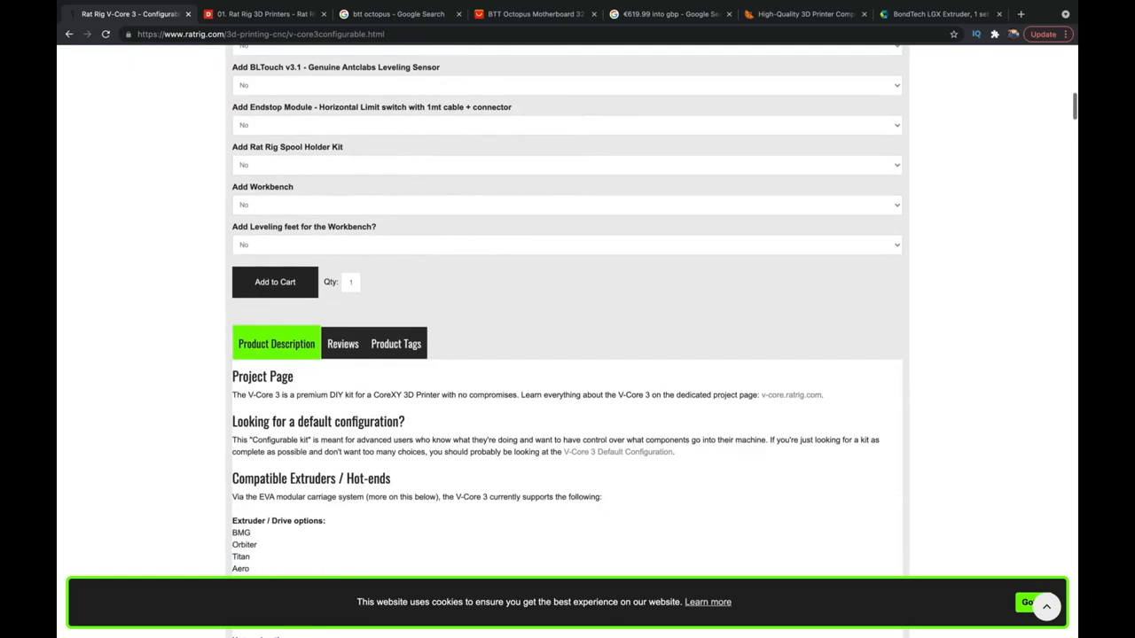
scroll(up, 3)
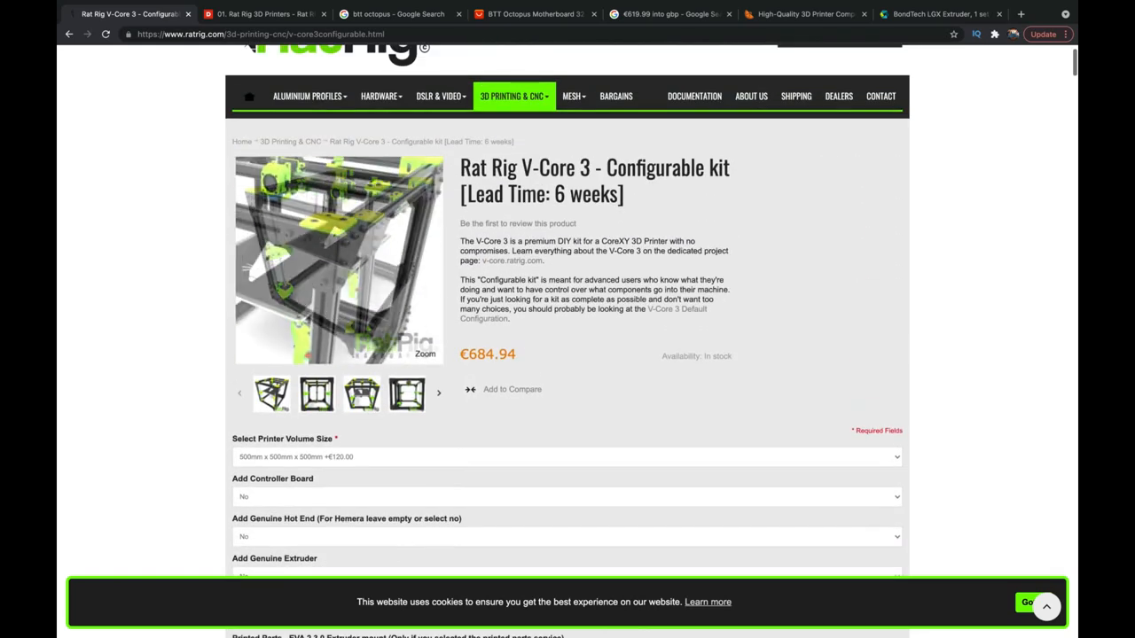
scroll(up, 3)
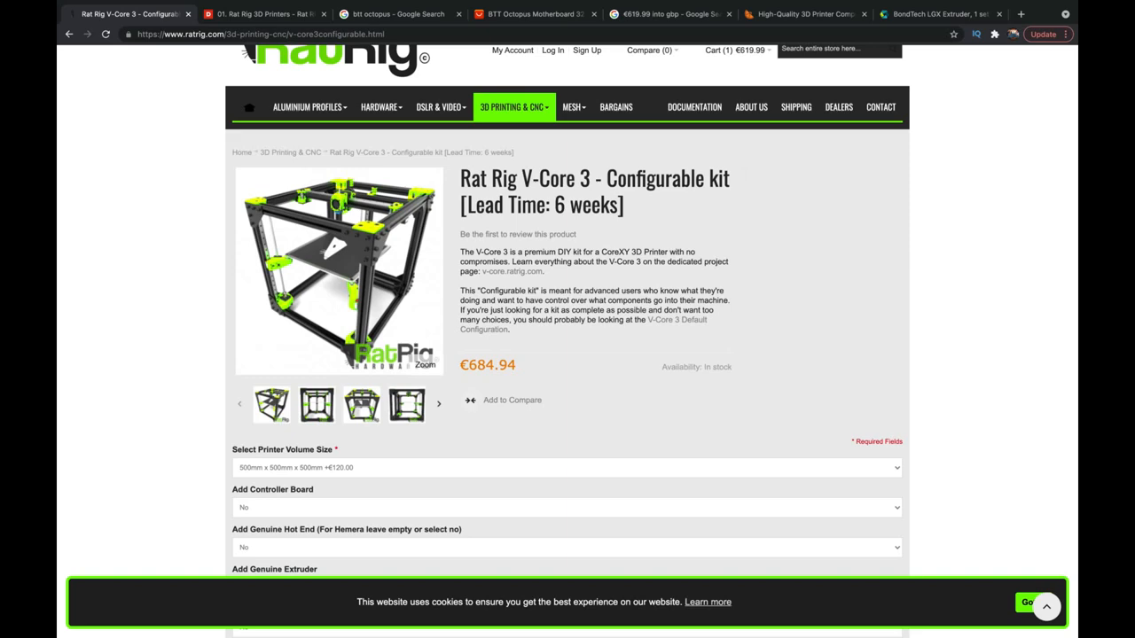
scroll(down, 3)
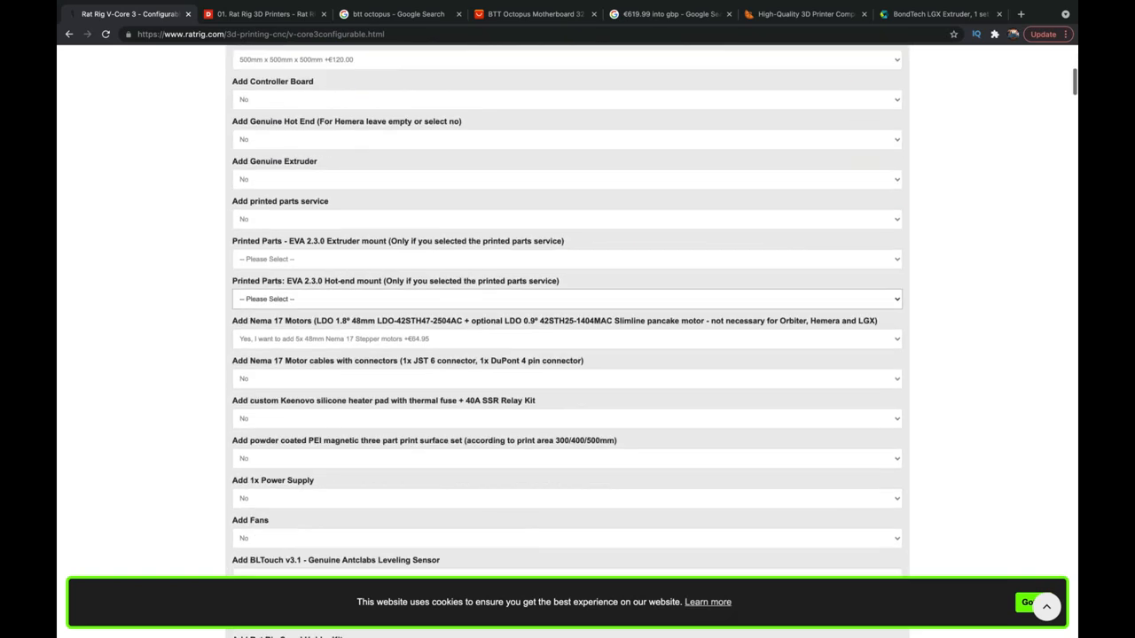
scroll(down, 3)
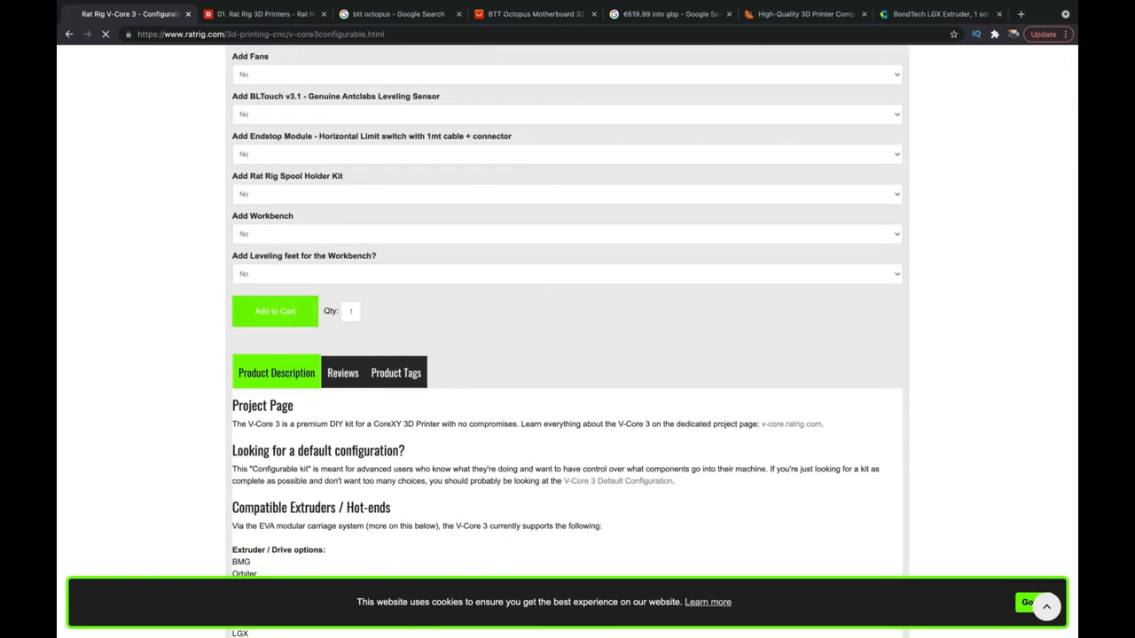
Add the €684.94 configured kit to the cart, review it, then turn to the BTT Octopus listing
click(275, 312)
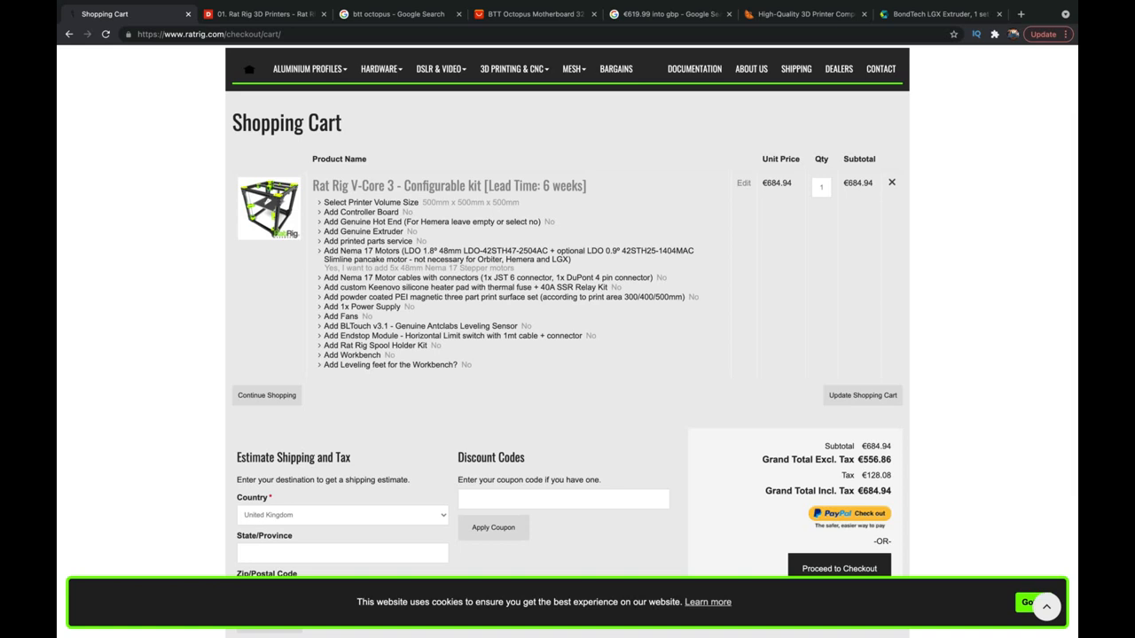
scroll(down, 3)
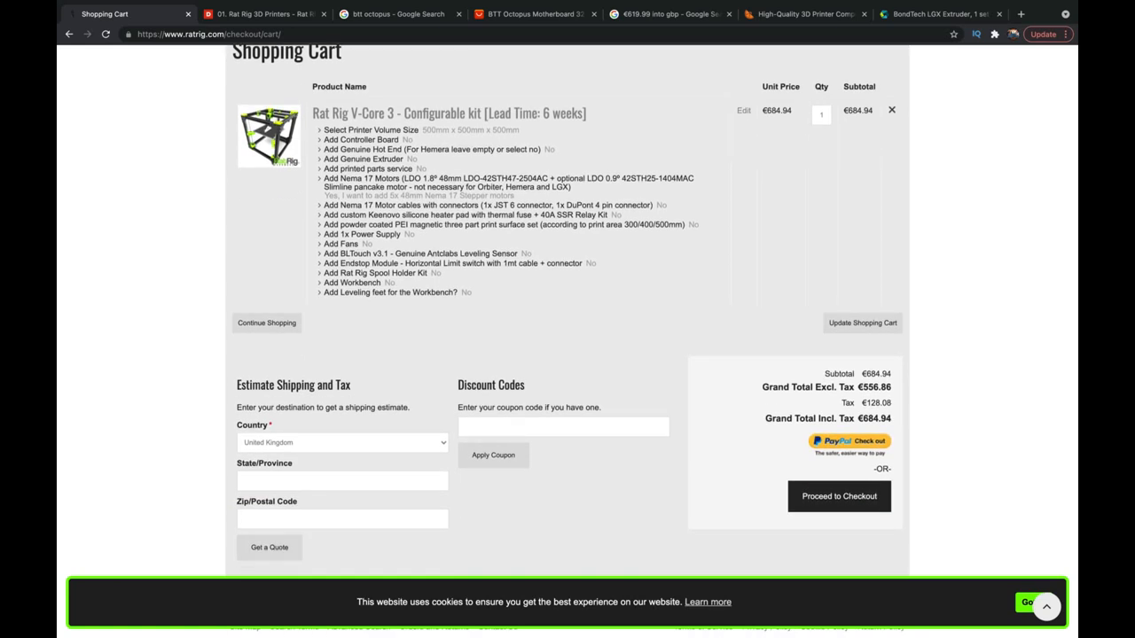
click(342, 443)
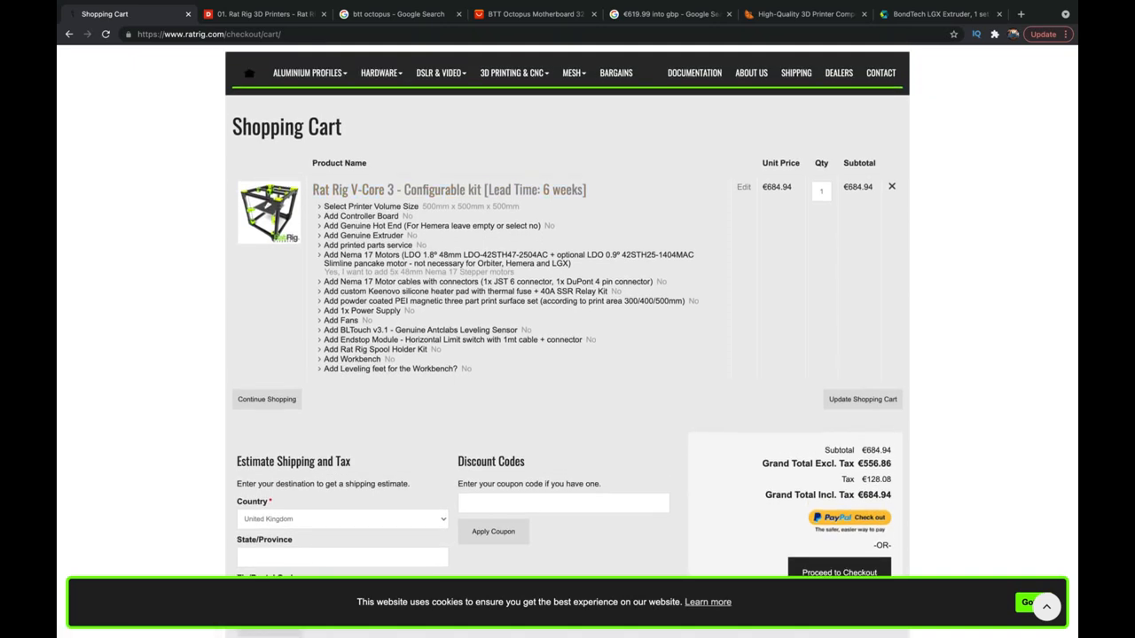
click(400, 14)
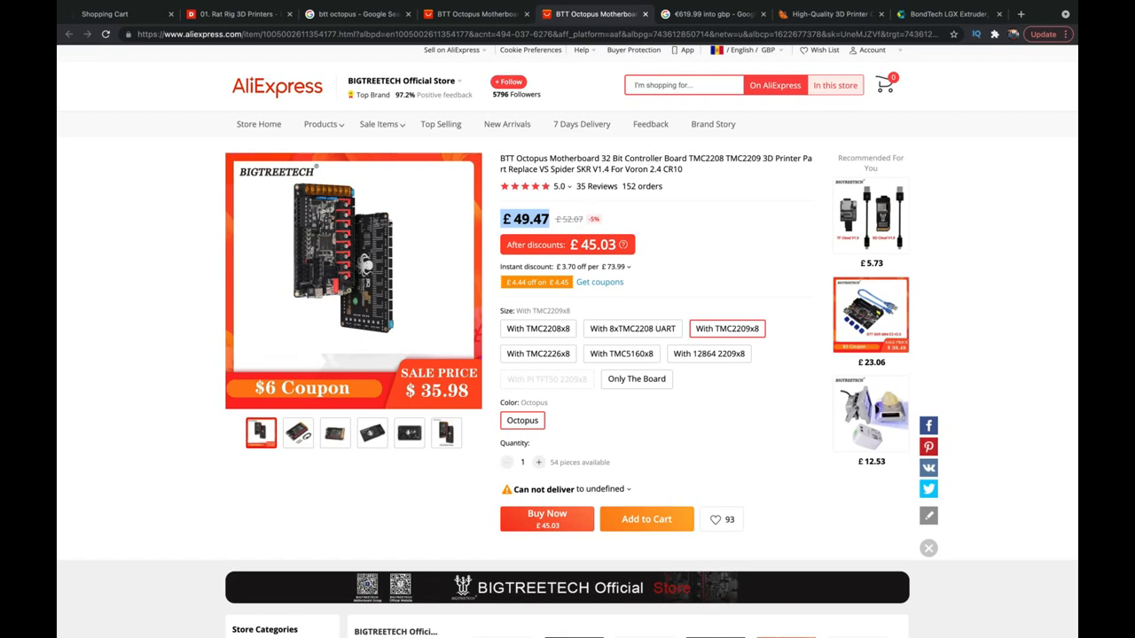
Pick the TMC2226 driver bundle variant, then move to the euro-to-pound conversion
click(538, 353)
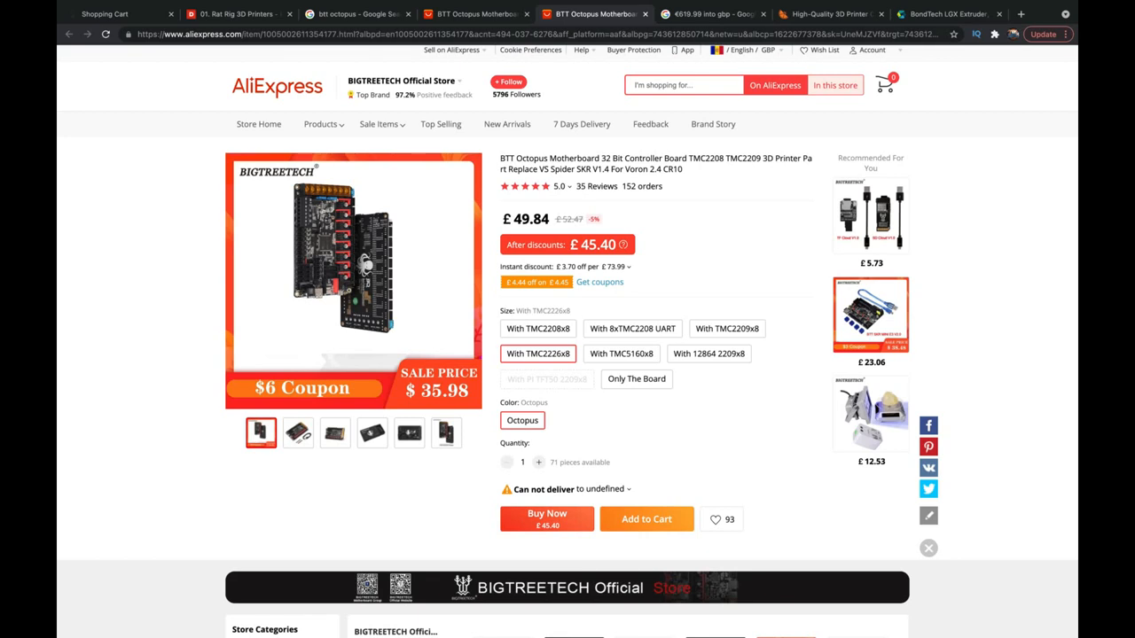
mouse_move(709, 14)
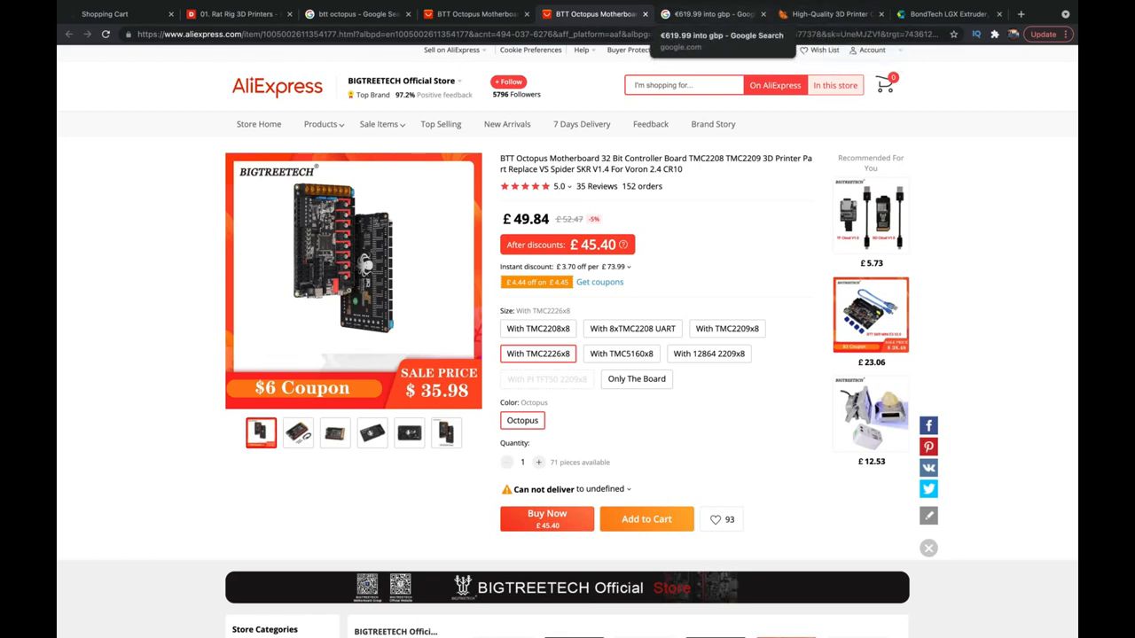
click(710, 15)
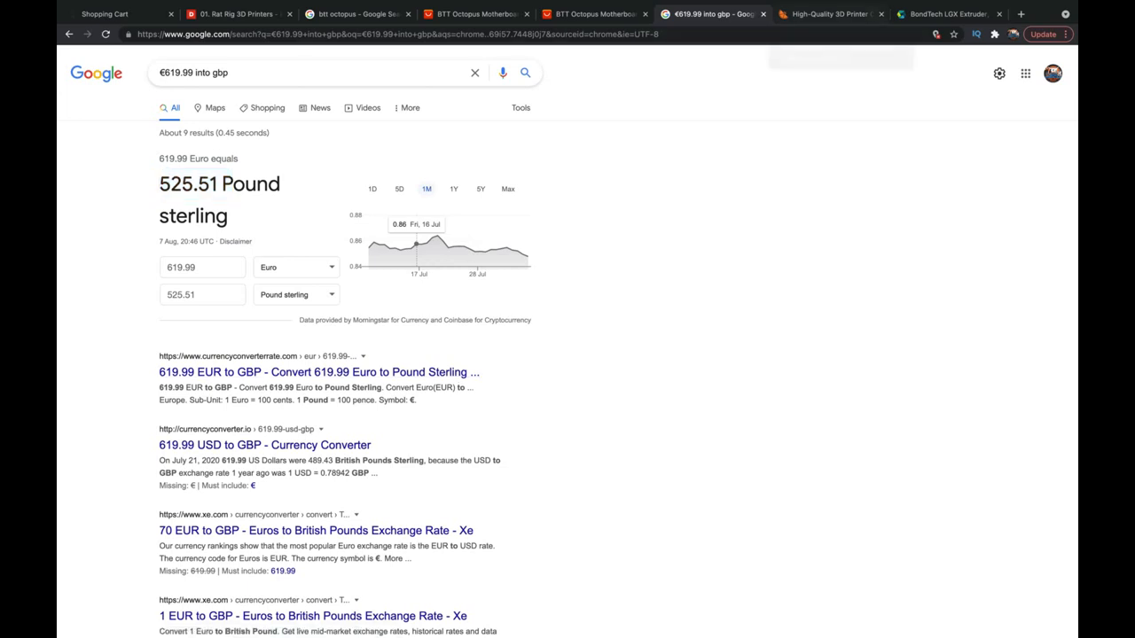
After the €619.99 to £525.51 result, switch to the 3DJake BondTech extruder listing
click(948, 15)
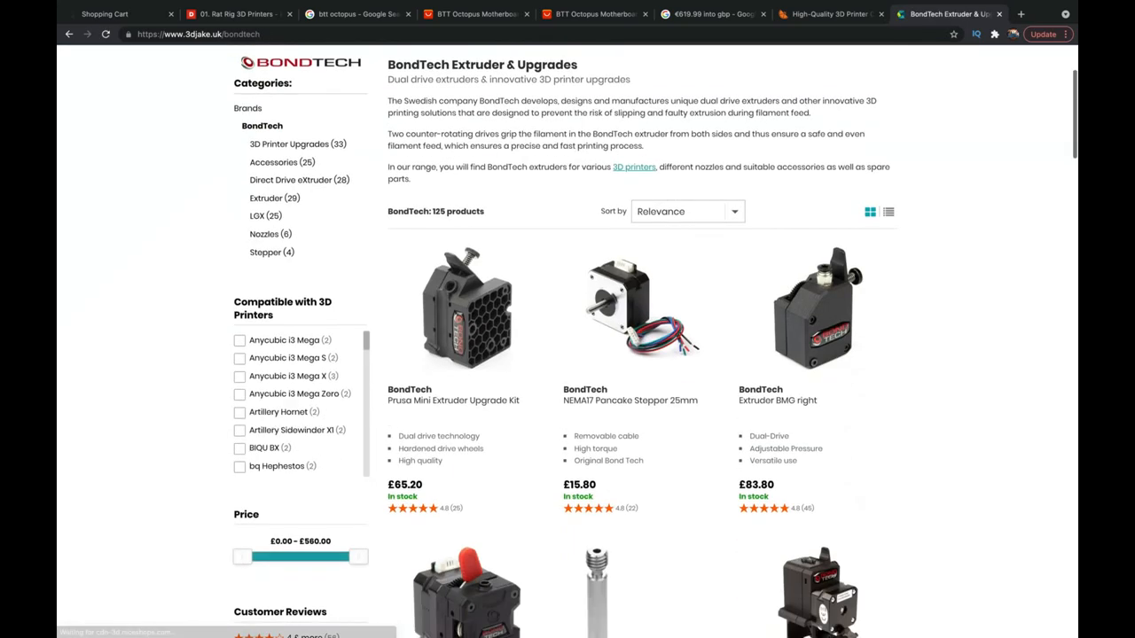
Reach the Mosquito Magnum Hotend page at £129.00 and bring up options for its product name
click(830, 14)
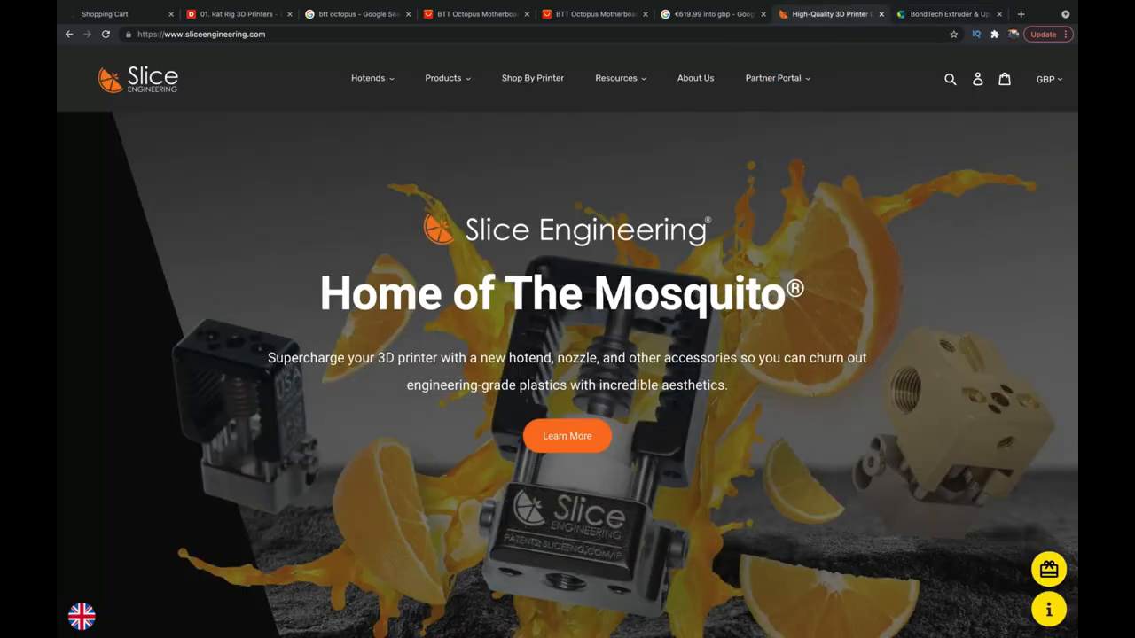
click(567, 436)
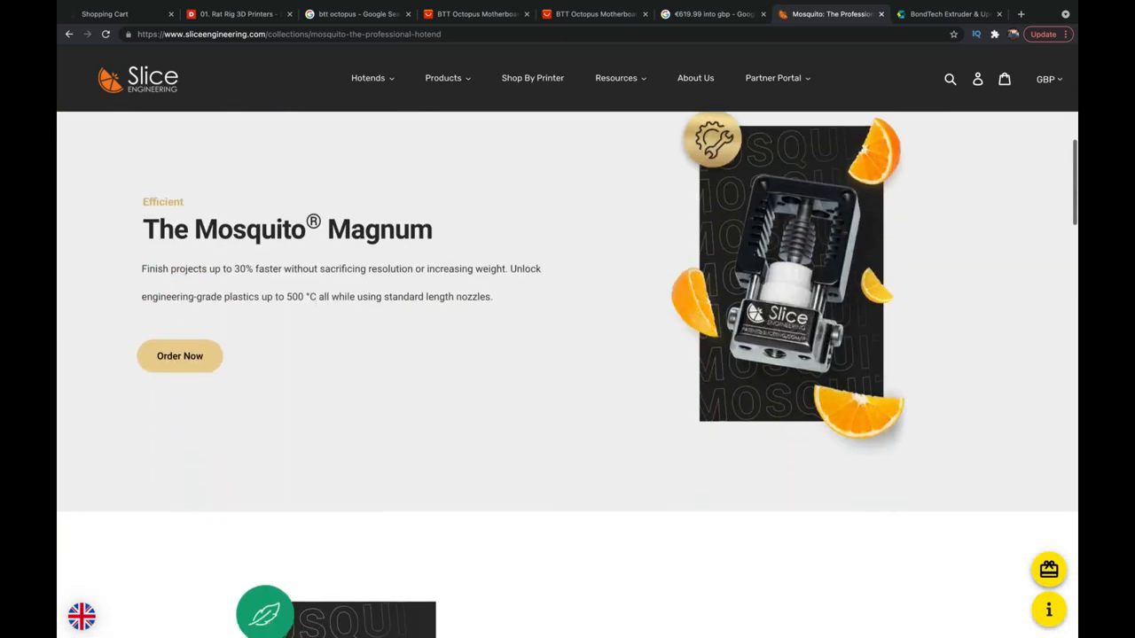
click(180, 355)
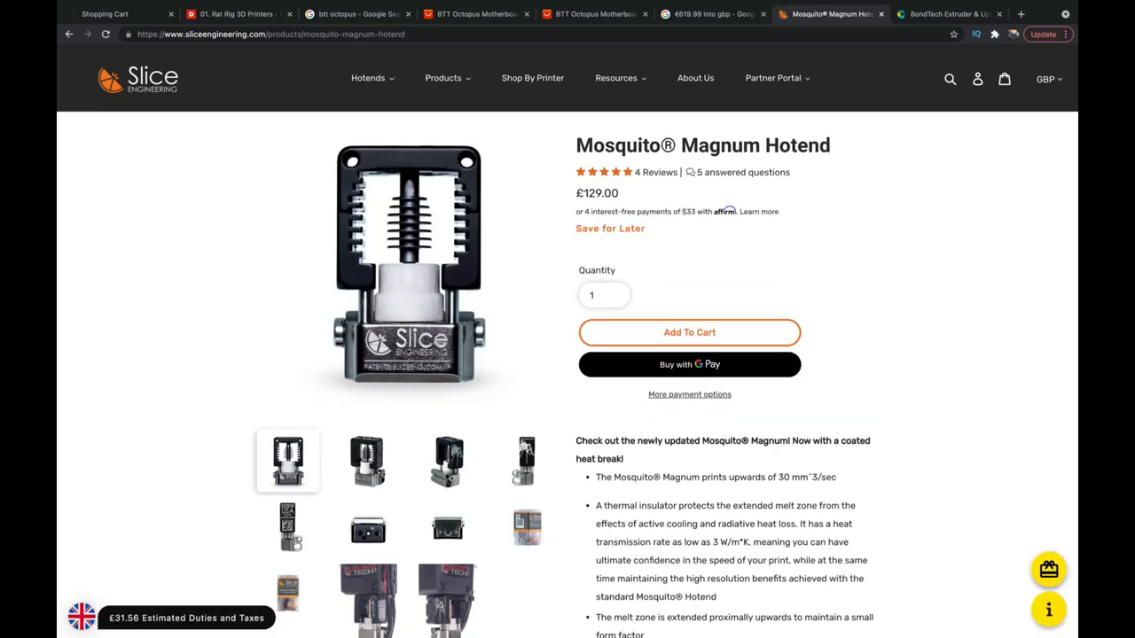
right_click(703, 146)
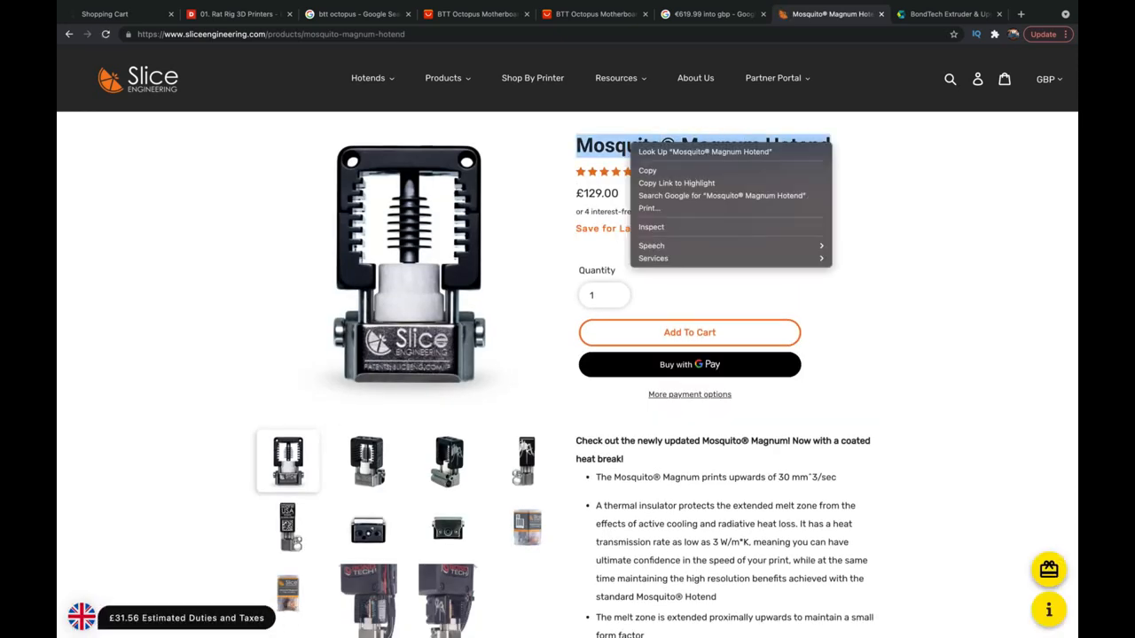
Search the web for Mosquito Magnum Hotend and look over the 3DJake £172.30 listing
click(722, 195)
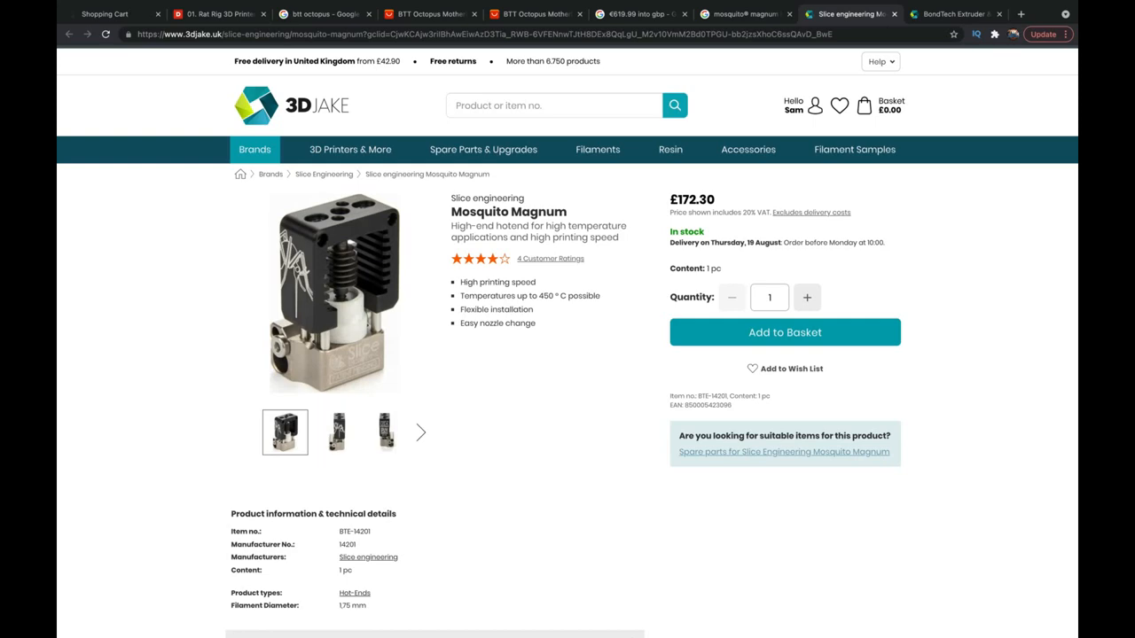
scroll(down, 3)
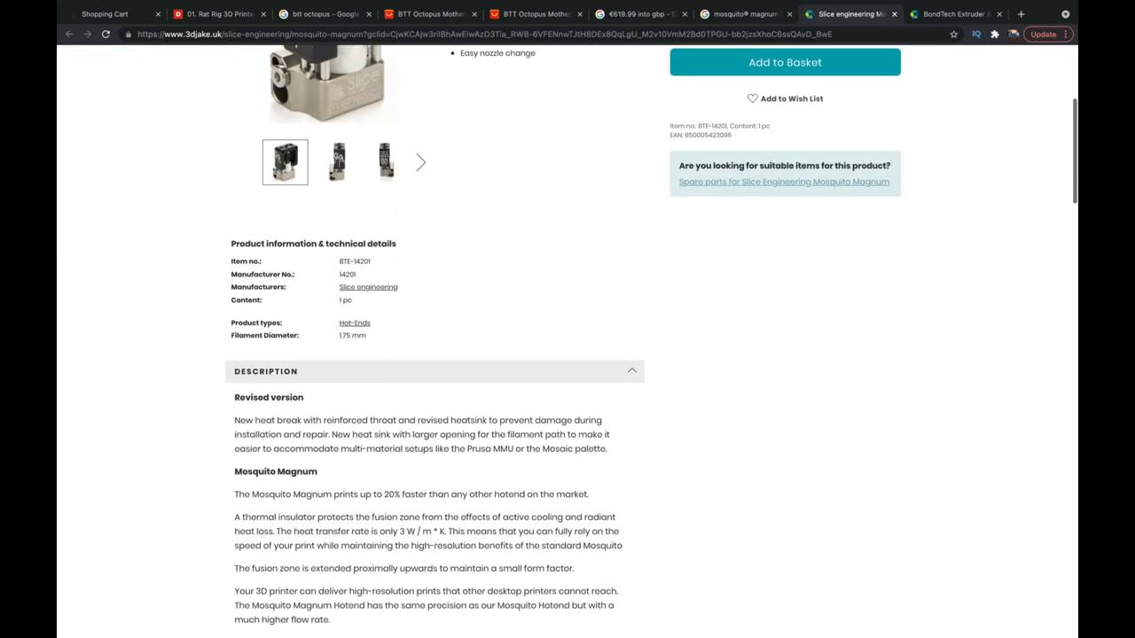
scroll(up, 3)
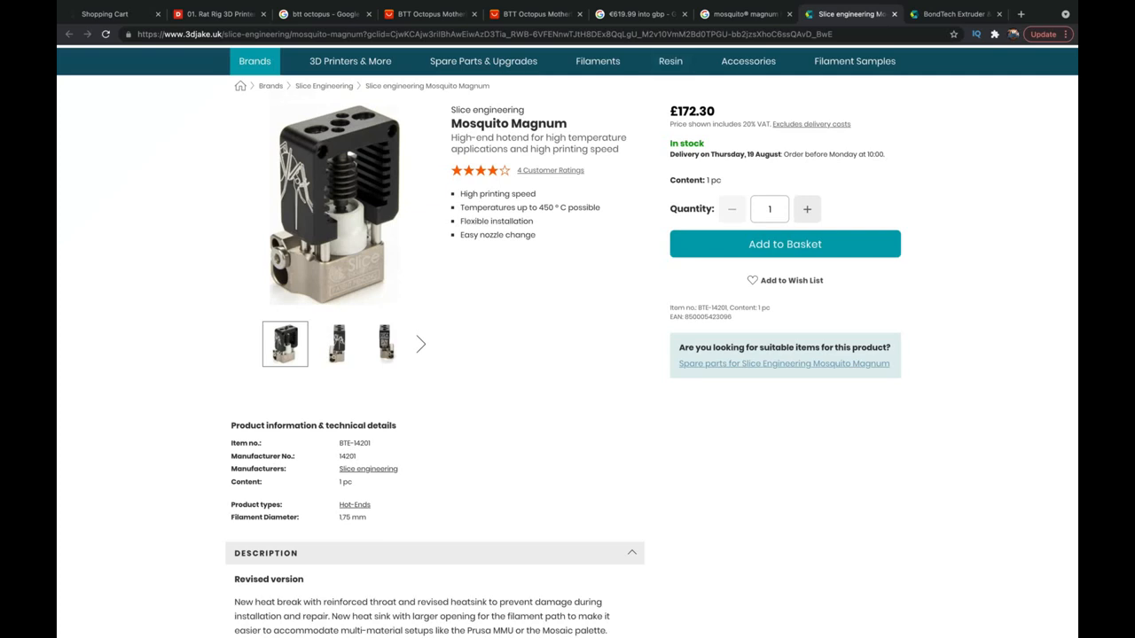
scroll(up, 3)
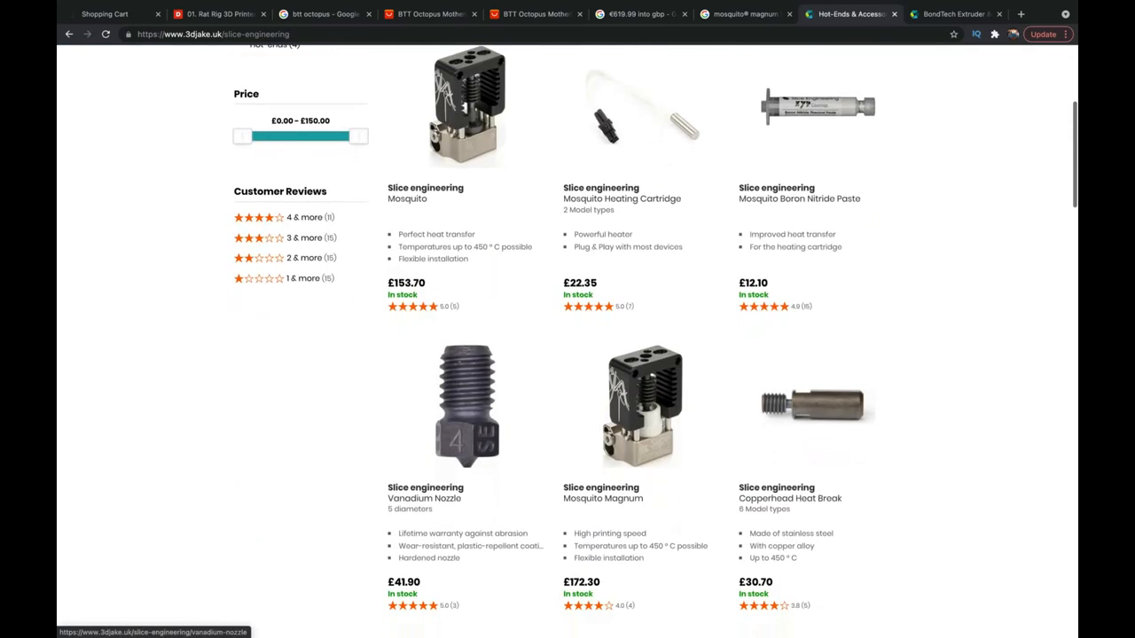
scroll(down, 3)
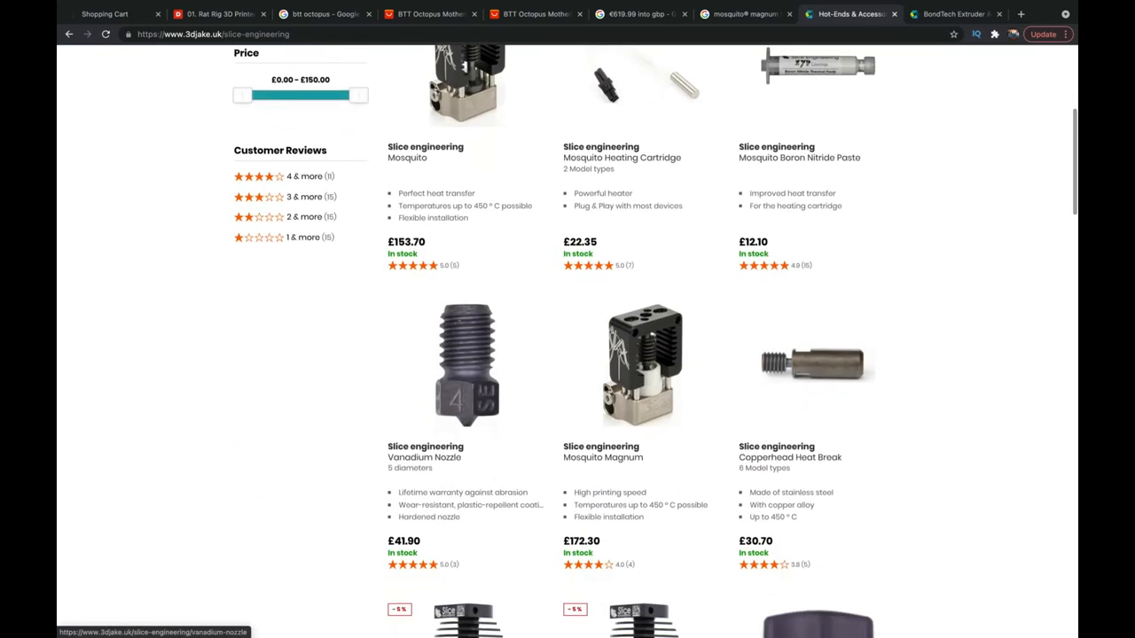
scroll(down, 3)
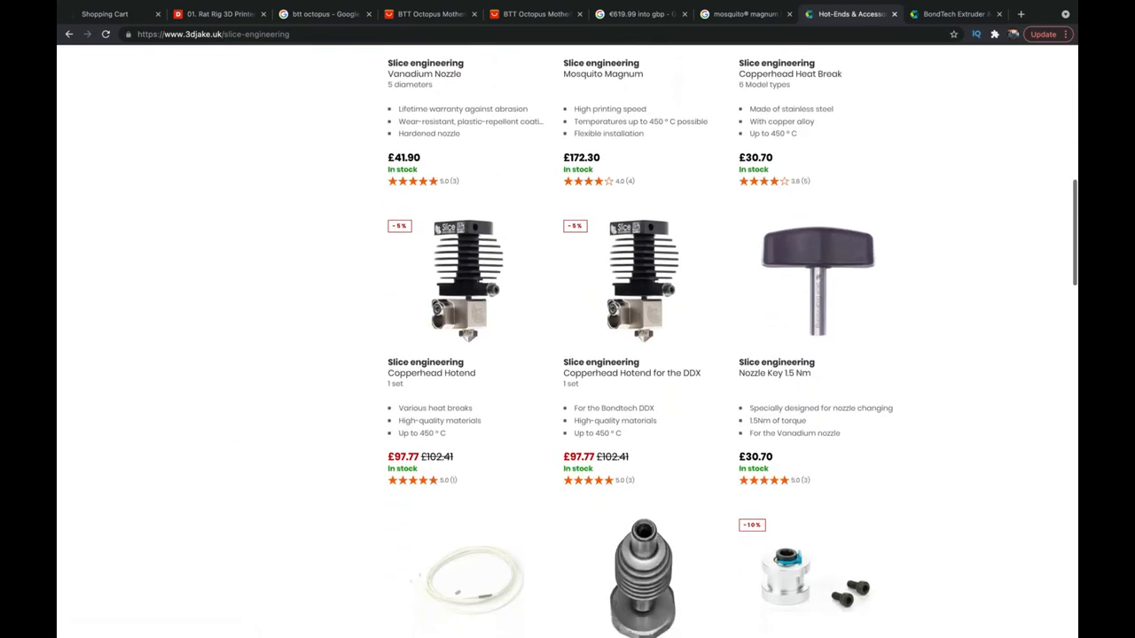
mouse_move(431, 373)
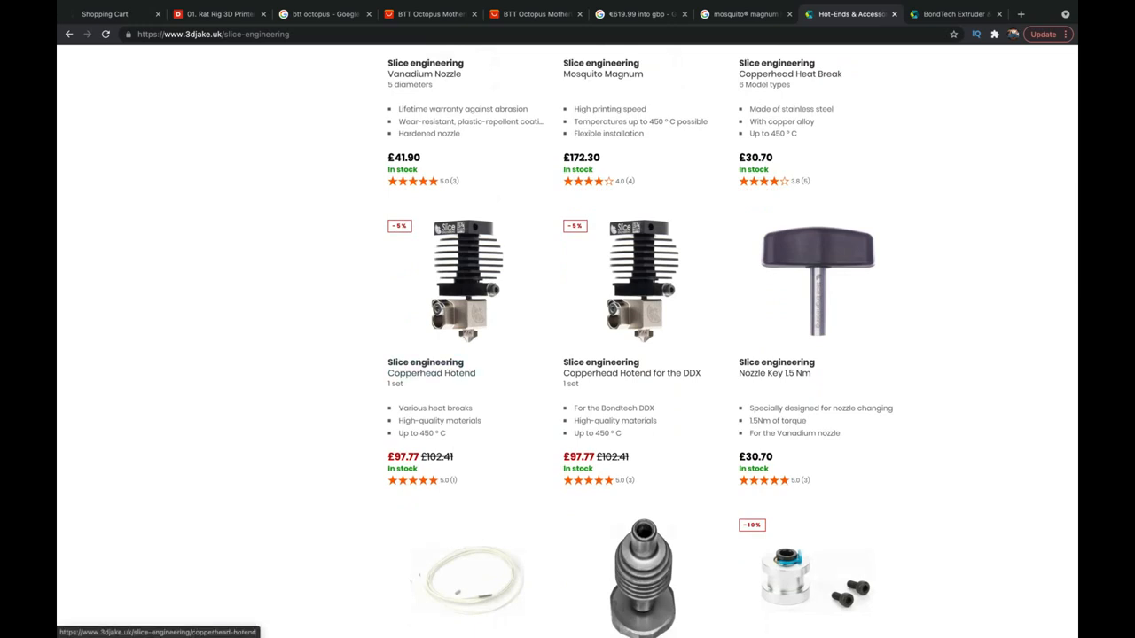
Scroll through 3DJake's Slice Engineering brand page of hot-ends and accessories
scroll(up, 3)
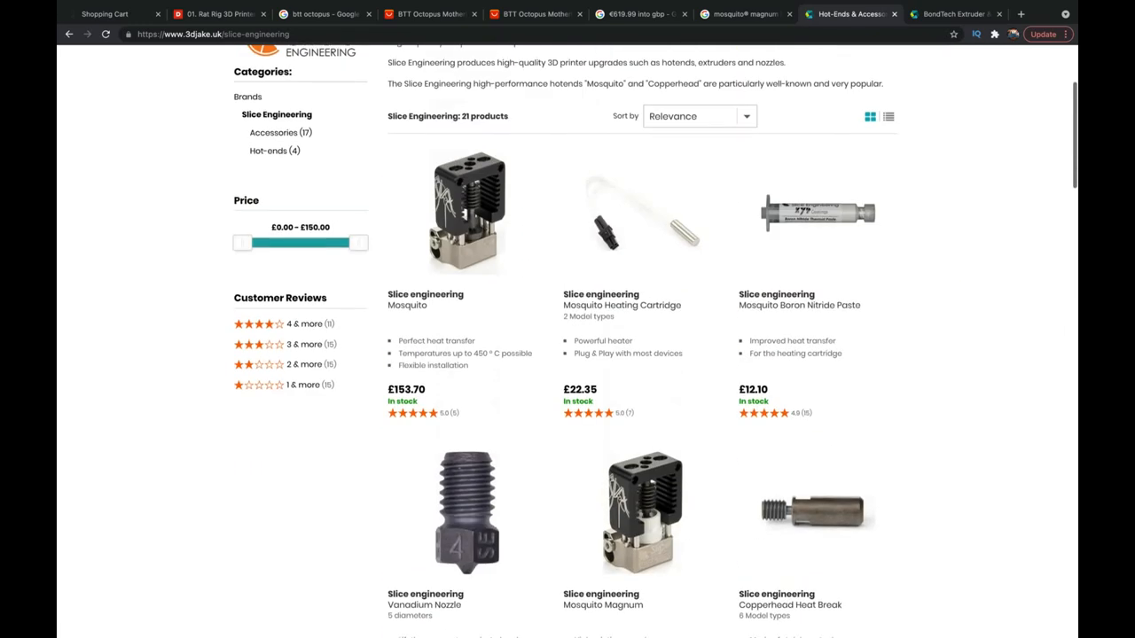
scroll(down, 3)
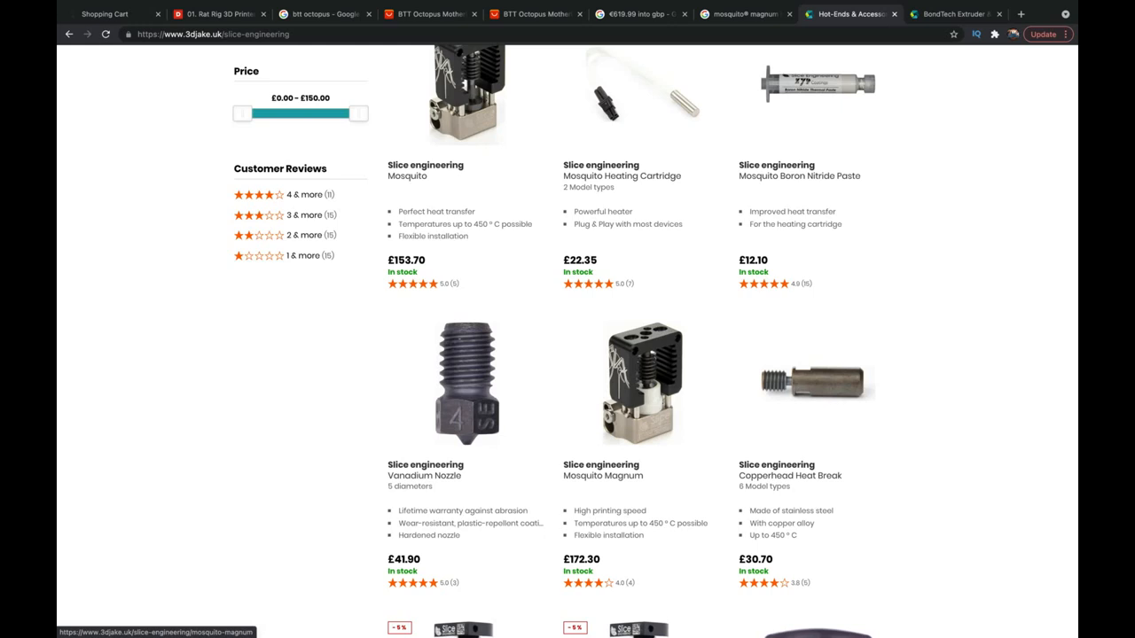
scroll(down, 3)
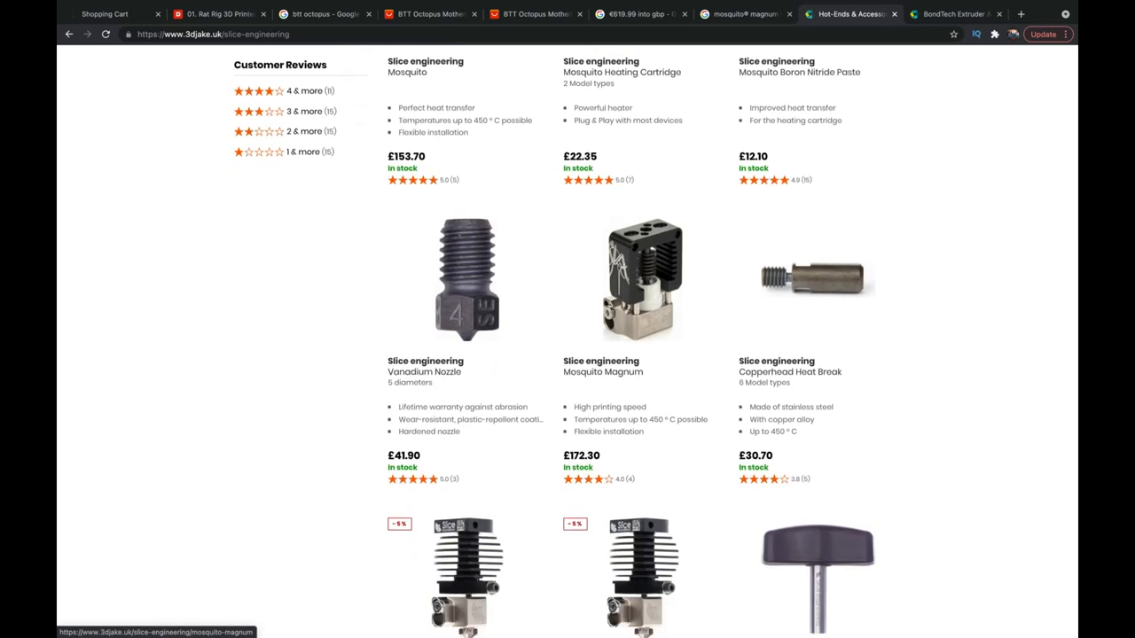
scroll(down, 3)
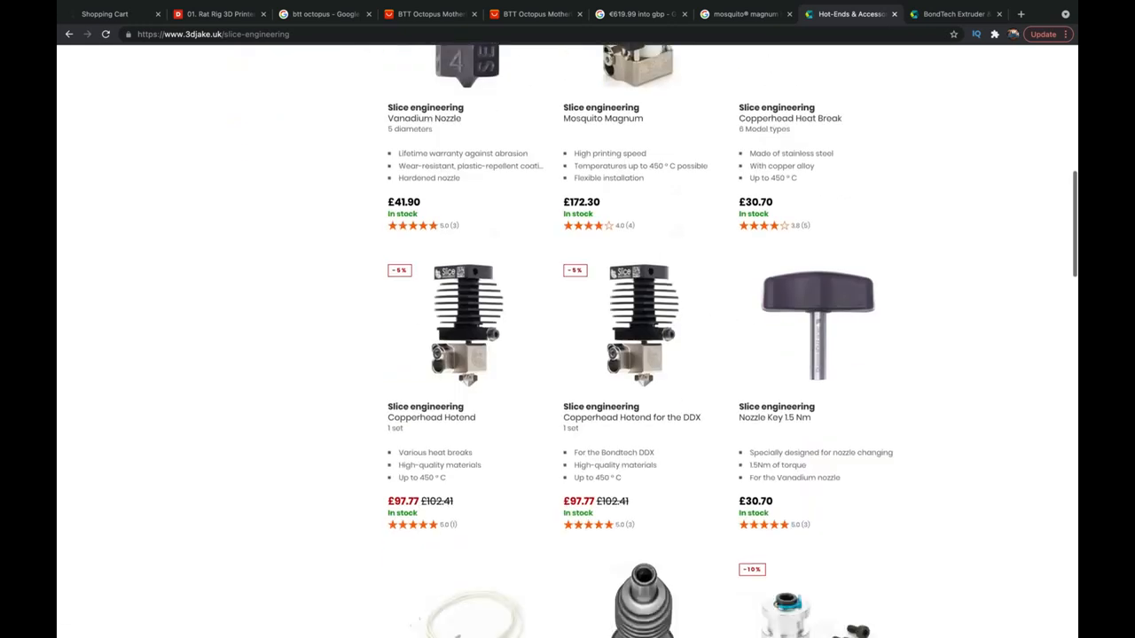
scroll(down, 3)
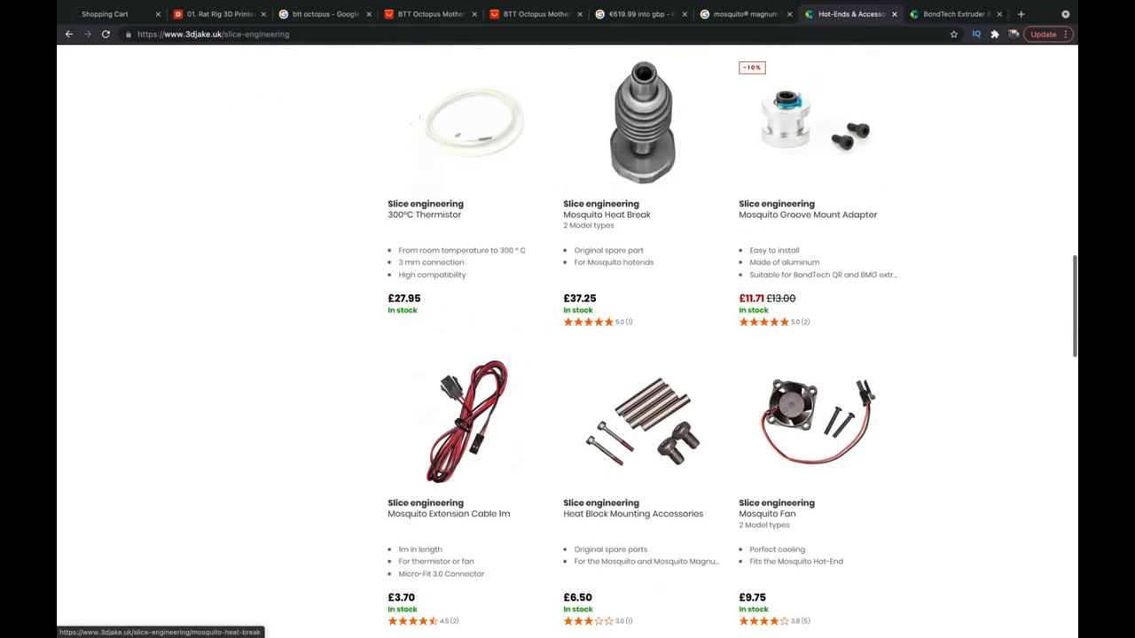
scroll(up, 3)
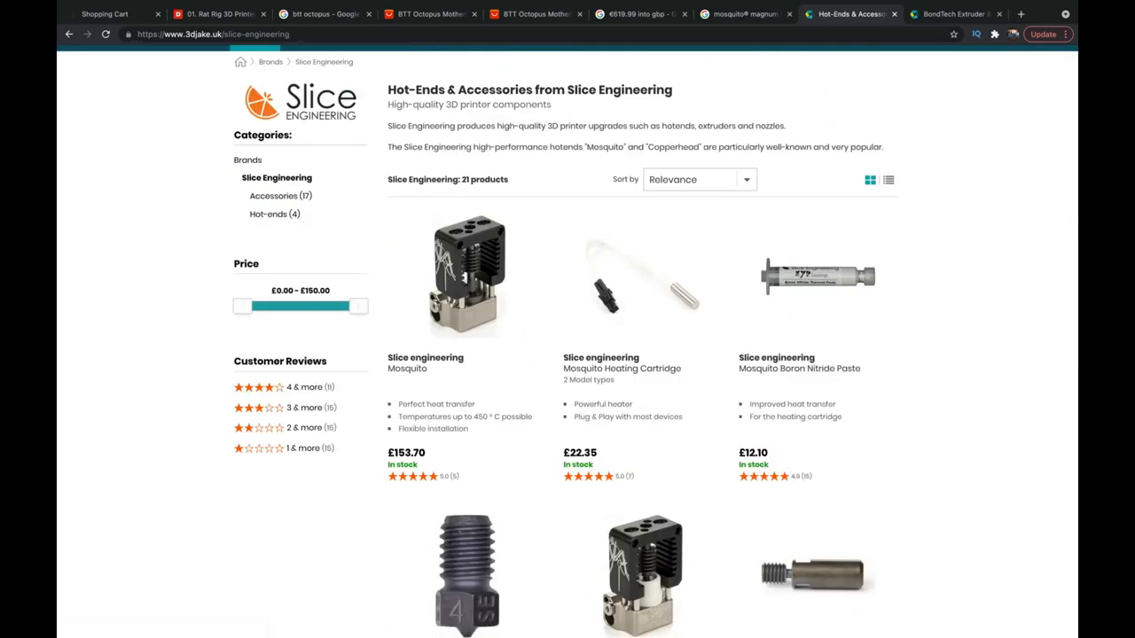
scroll(up, 3)
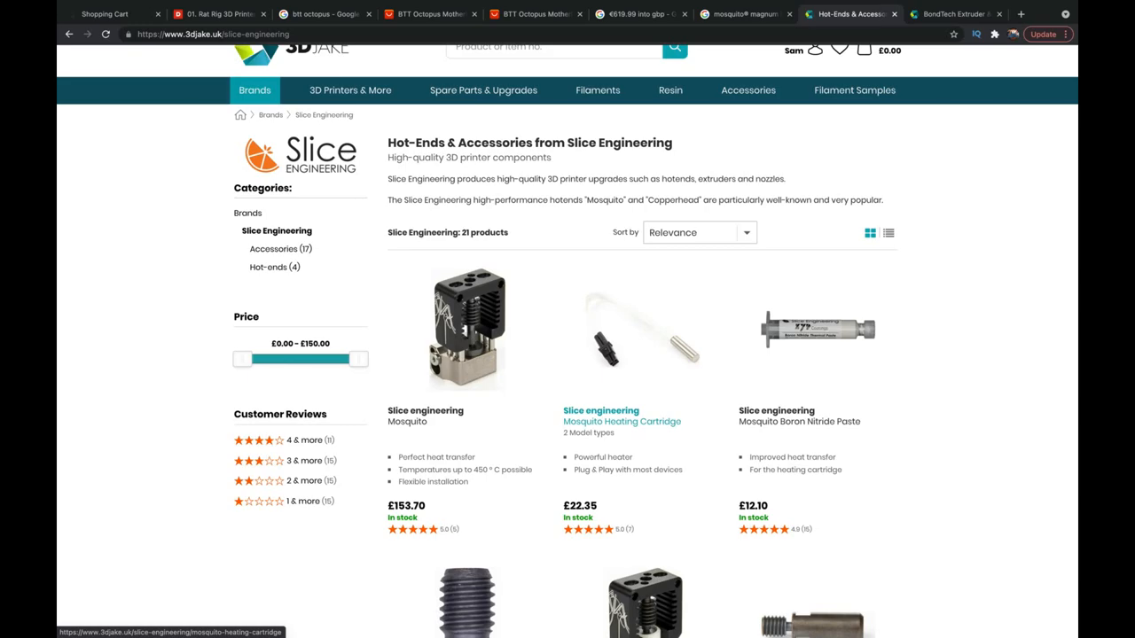